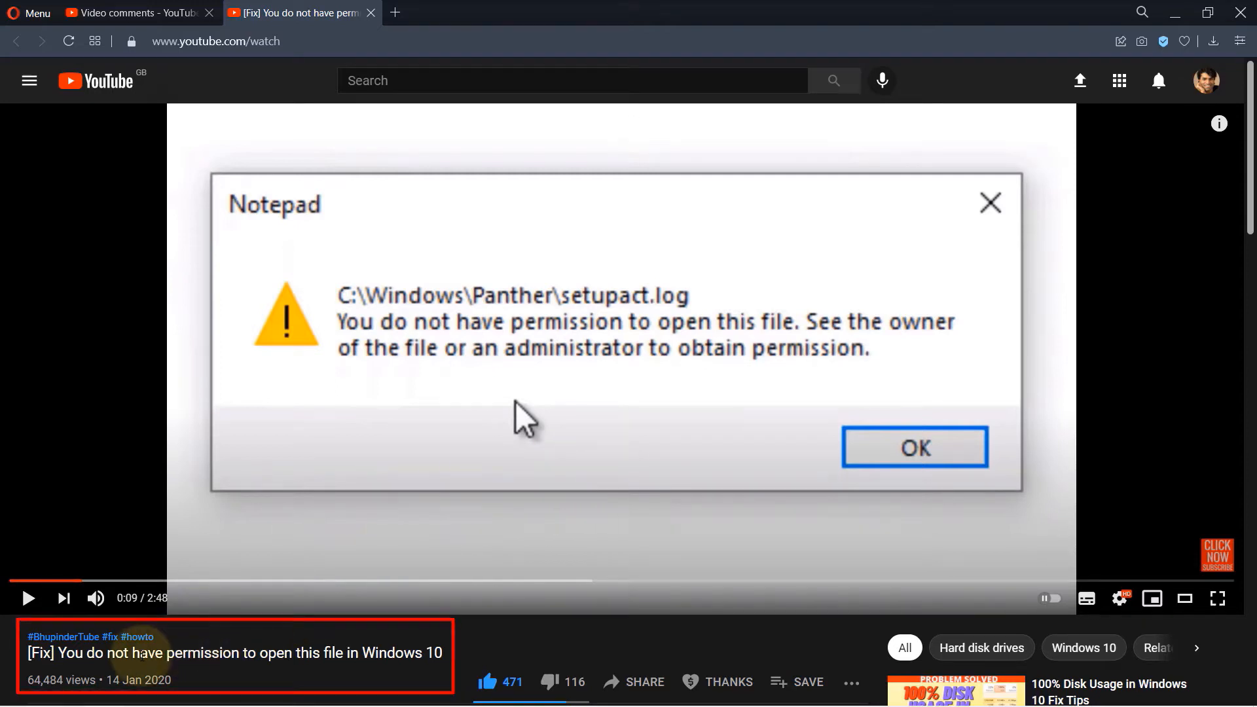
mouse_move(199, 671)
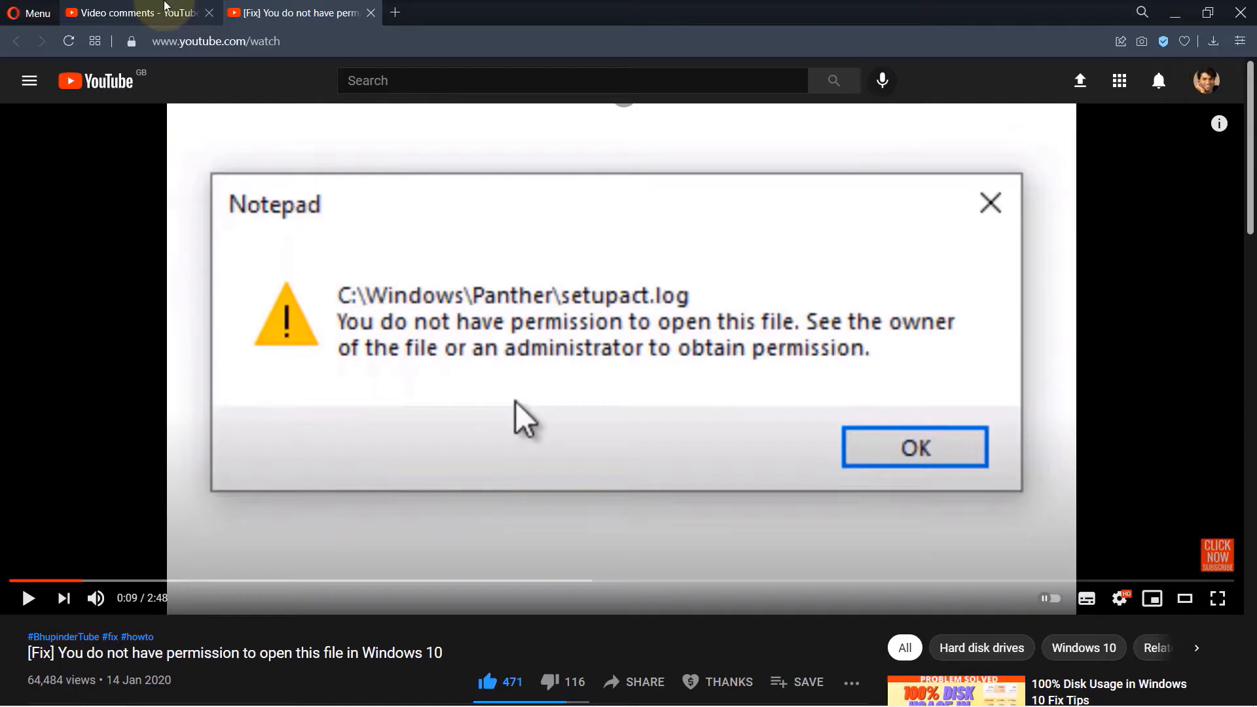
View the unanswered viewer comment about error 0x80071771 on encrypted files
left_click(125, 12)
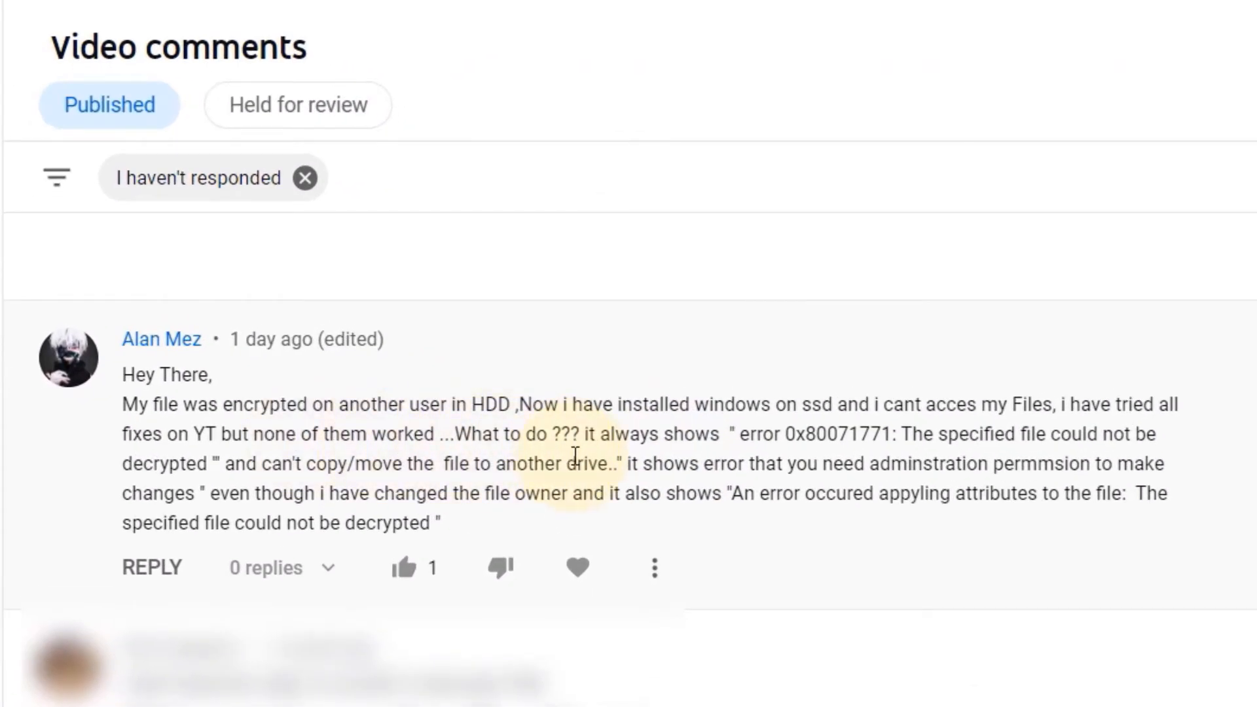
mouse_move(852, 527)
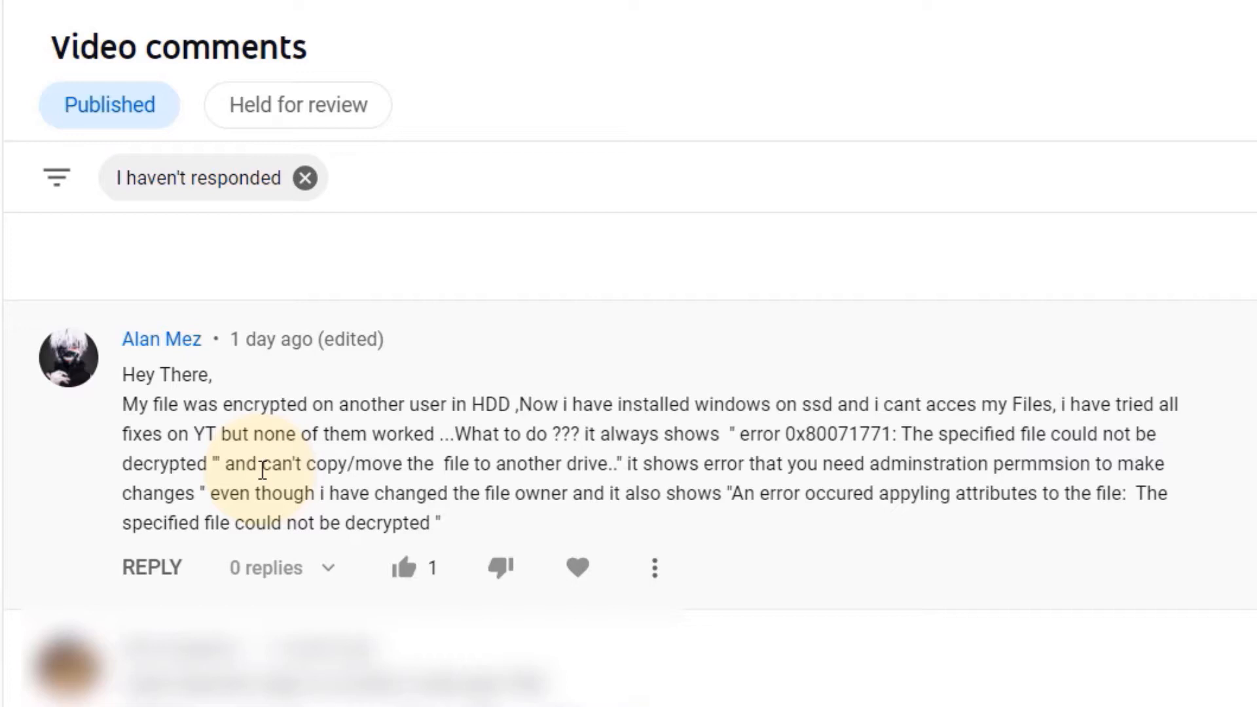
mouse_move(632, 521)
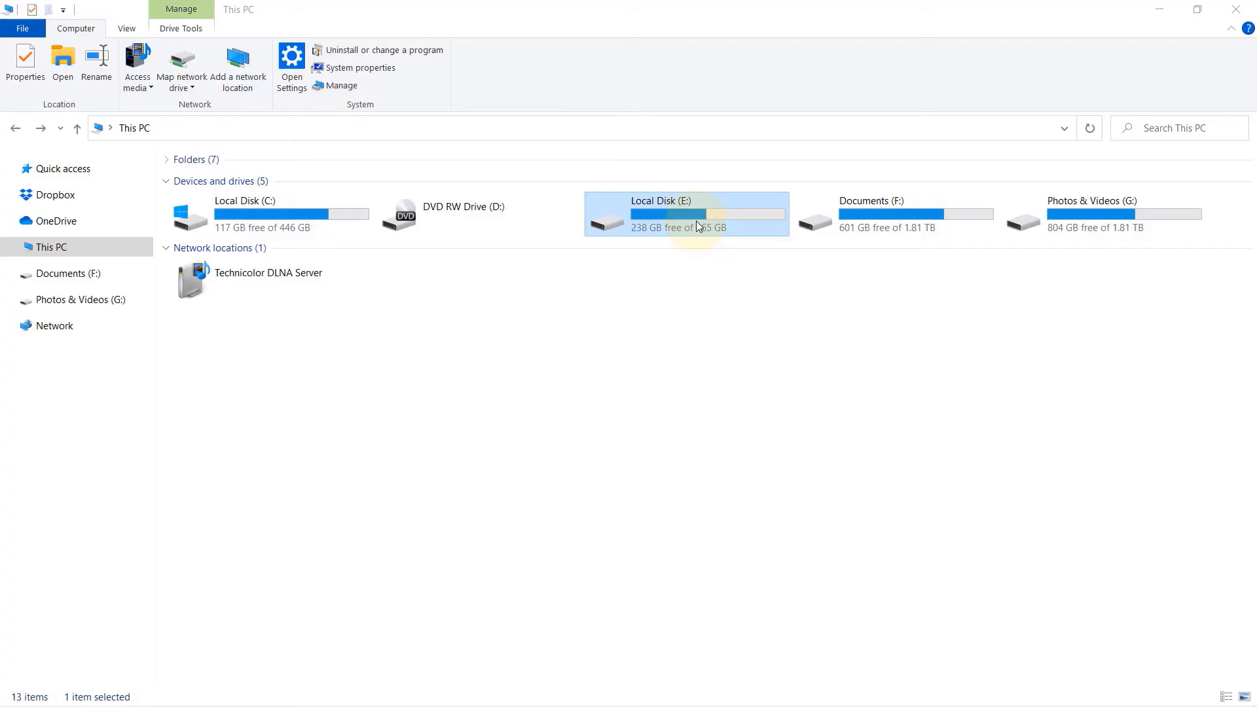
mouse_move(453, 178)
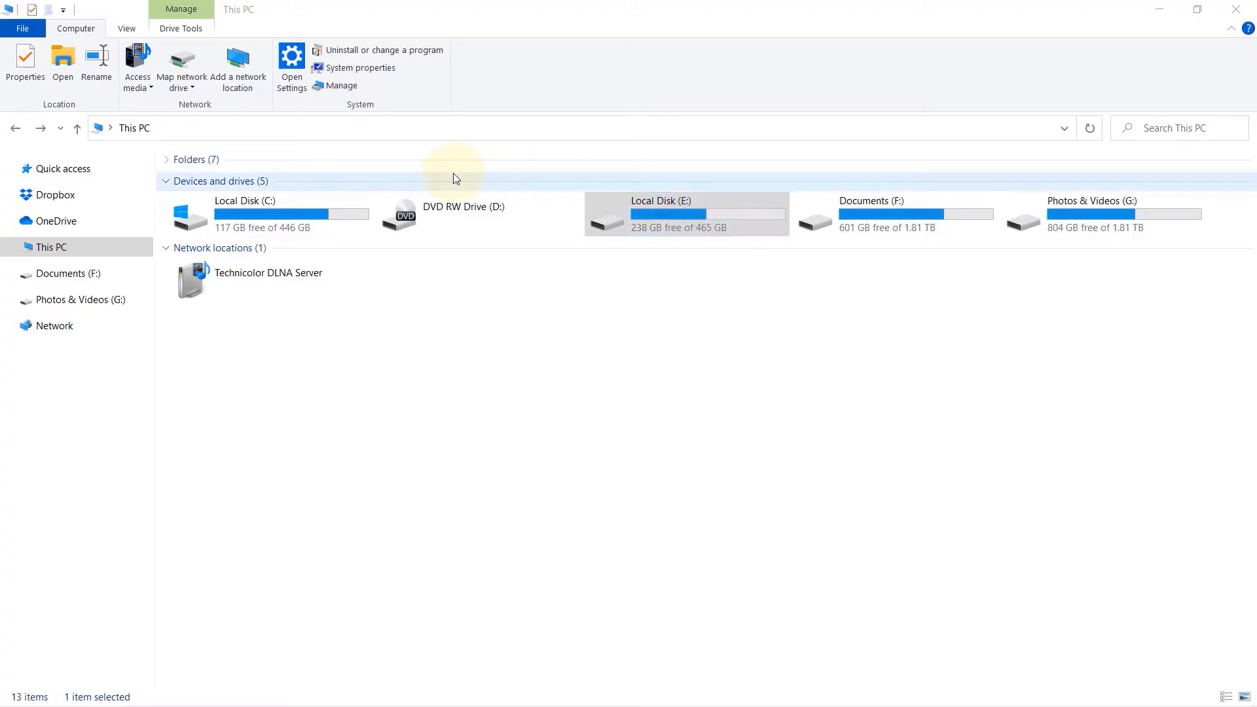
mouse_move(775, 320)
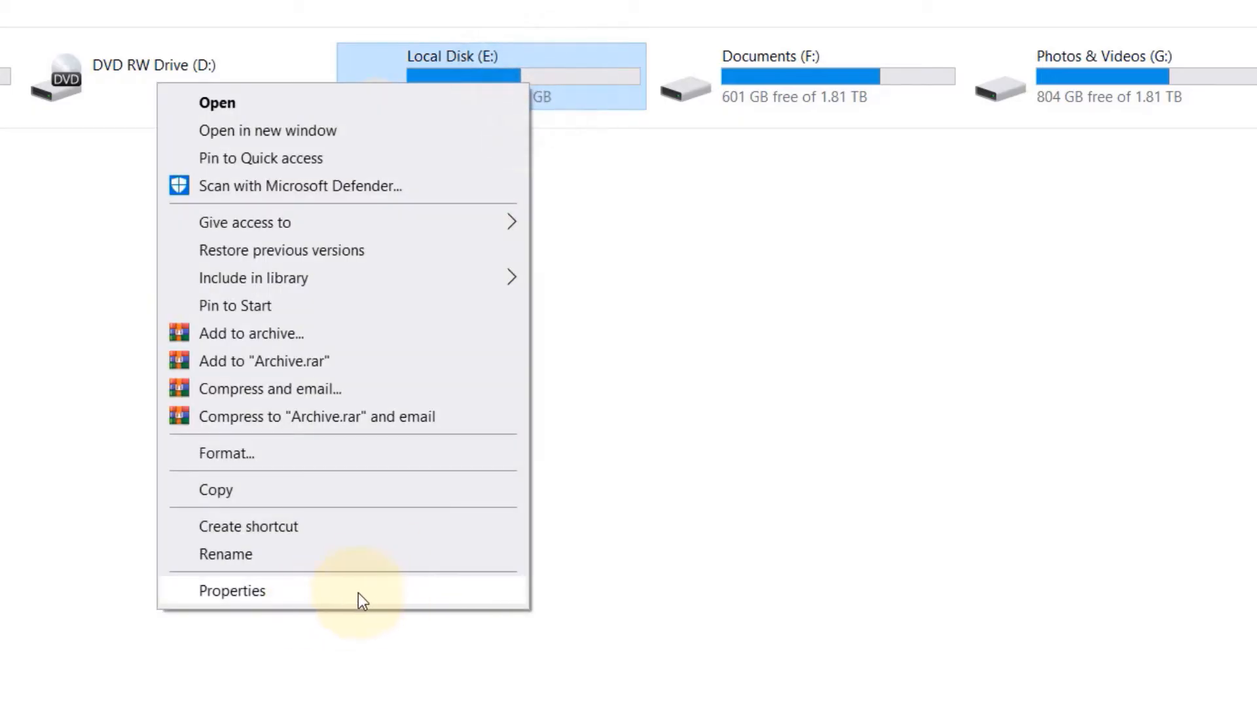
Show the Security permissions in the Local Disk (E:) properties
left_click(234, 590)
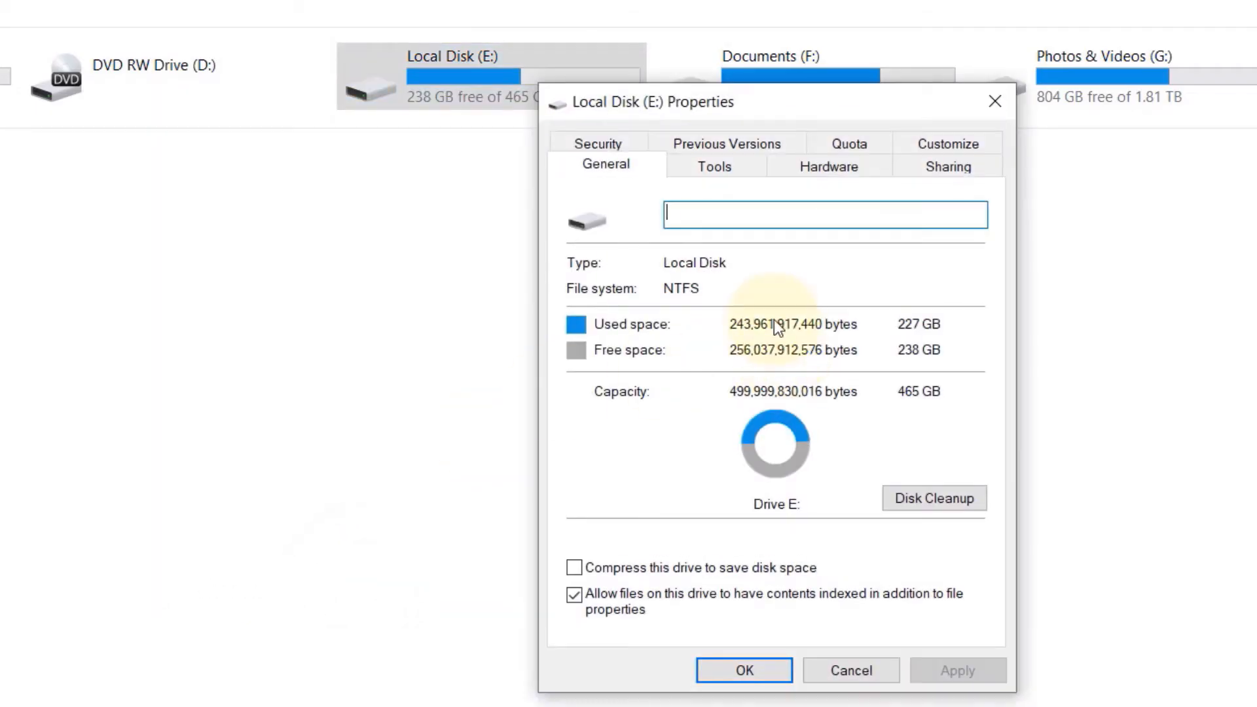
left_click(597, 143)
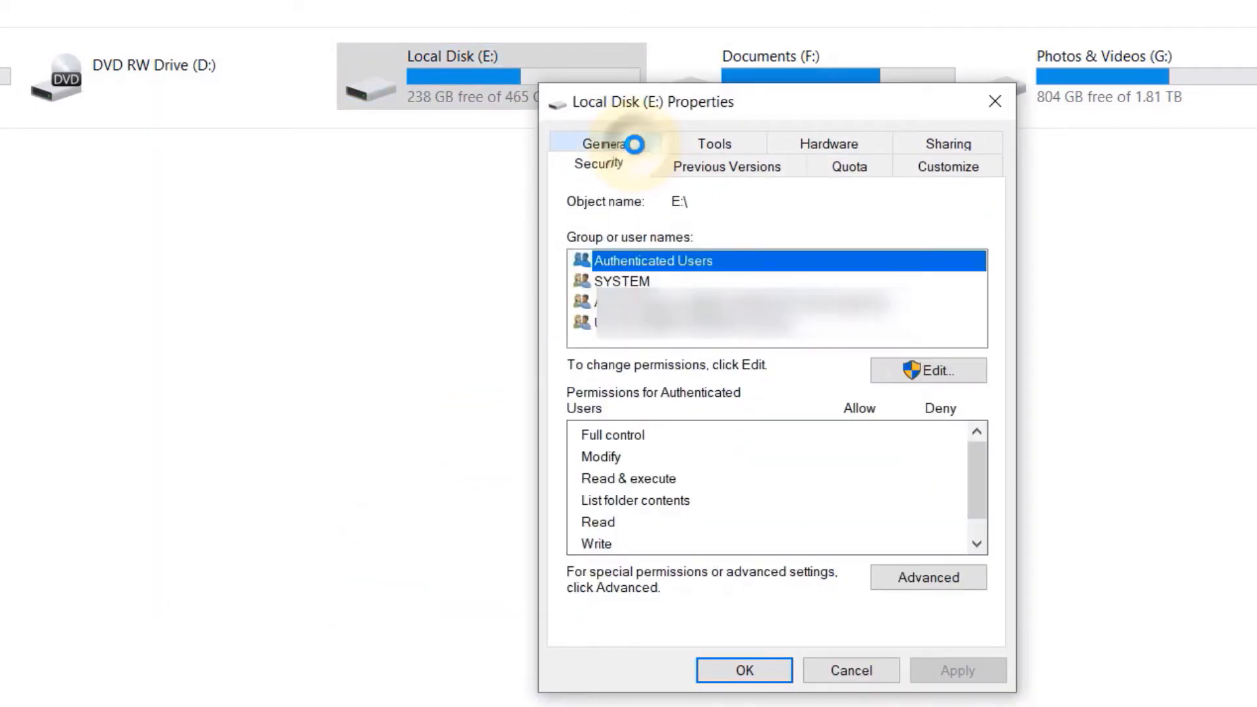
mouse_move(936, 374)
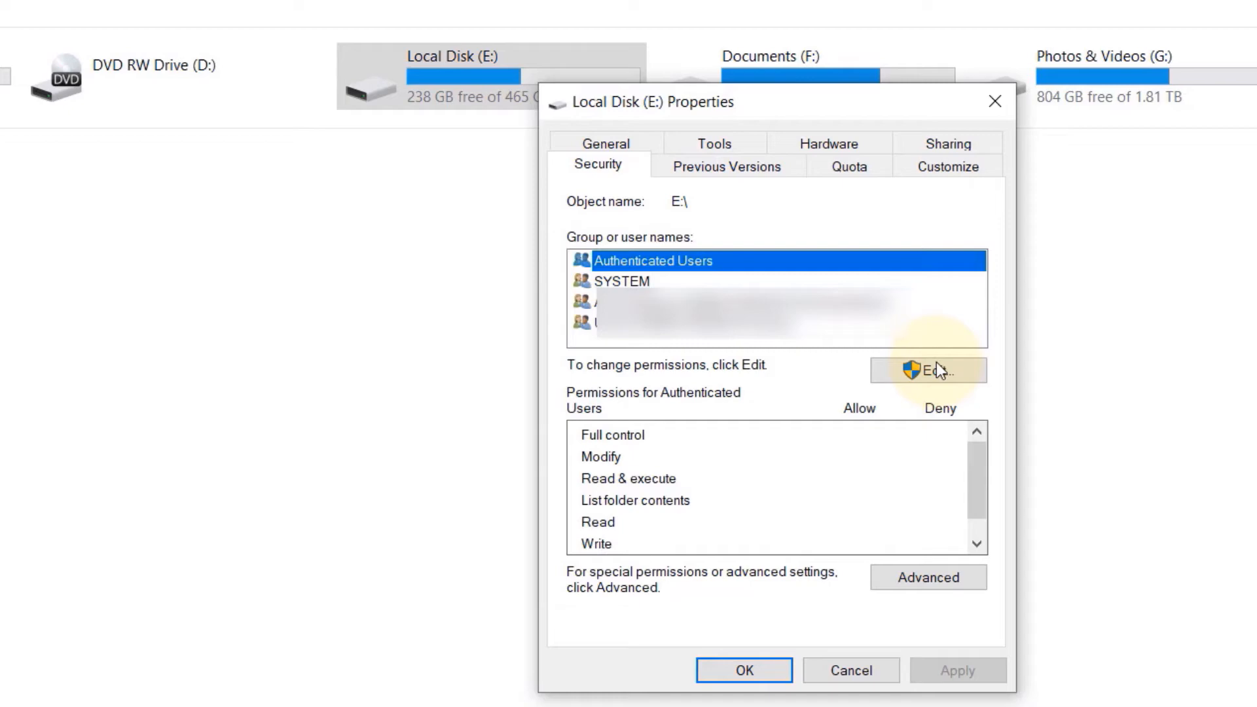
Add the Everyone group to the drive's permission list via Edit > Add and Check Names
left_click(927, 370)
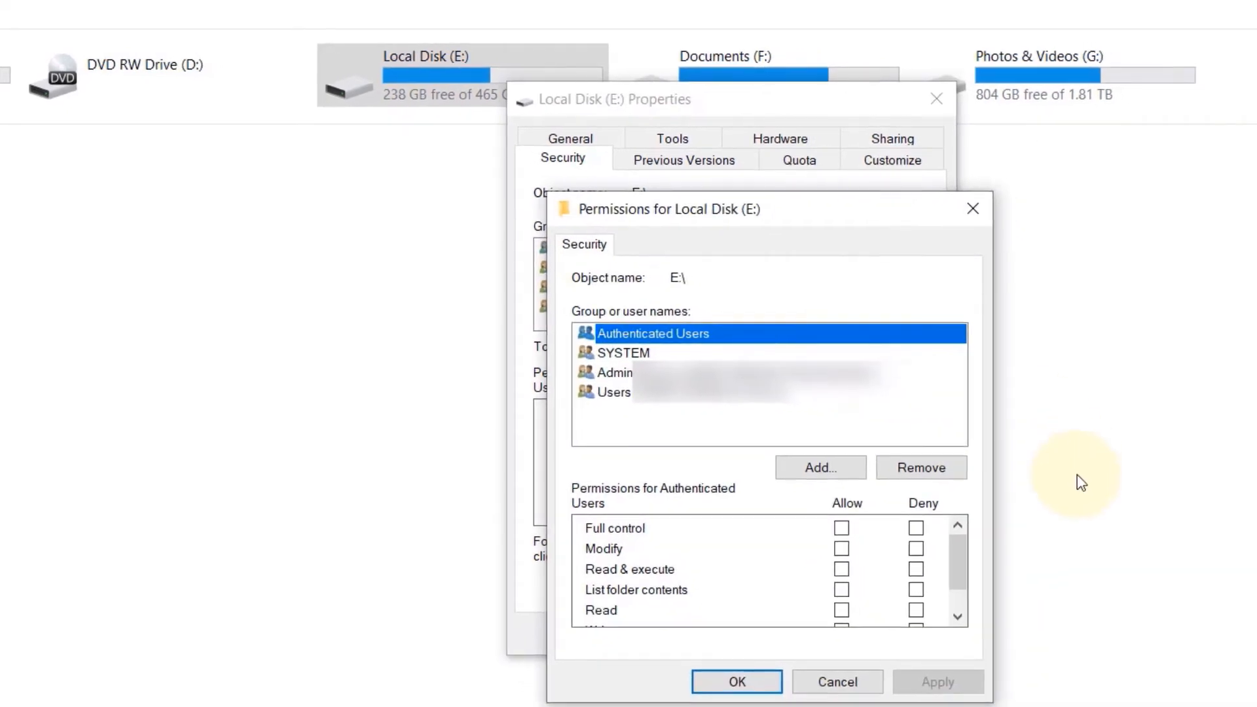
left_click(820, 468)
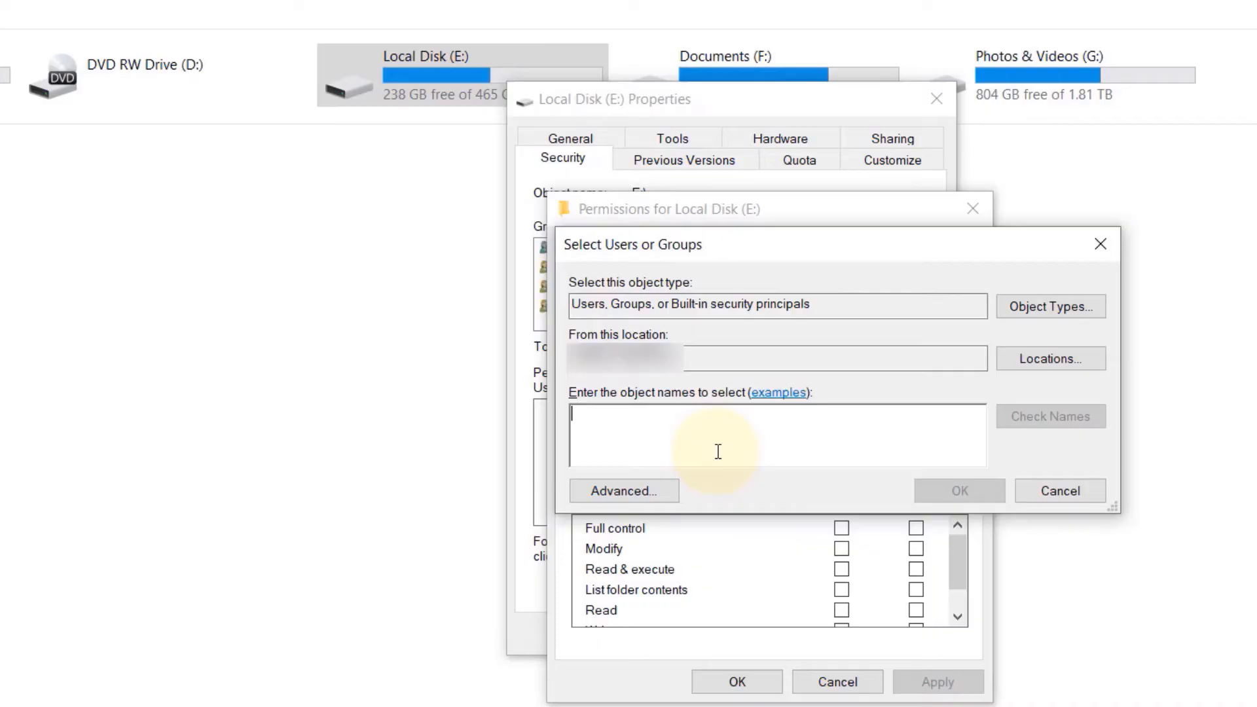
type("everyone")
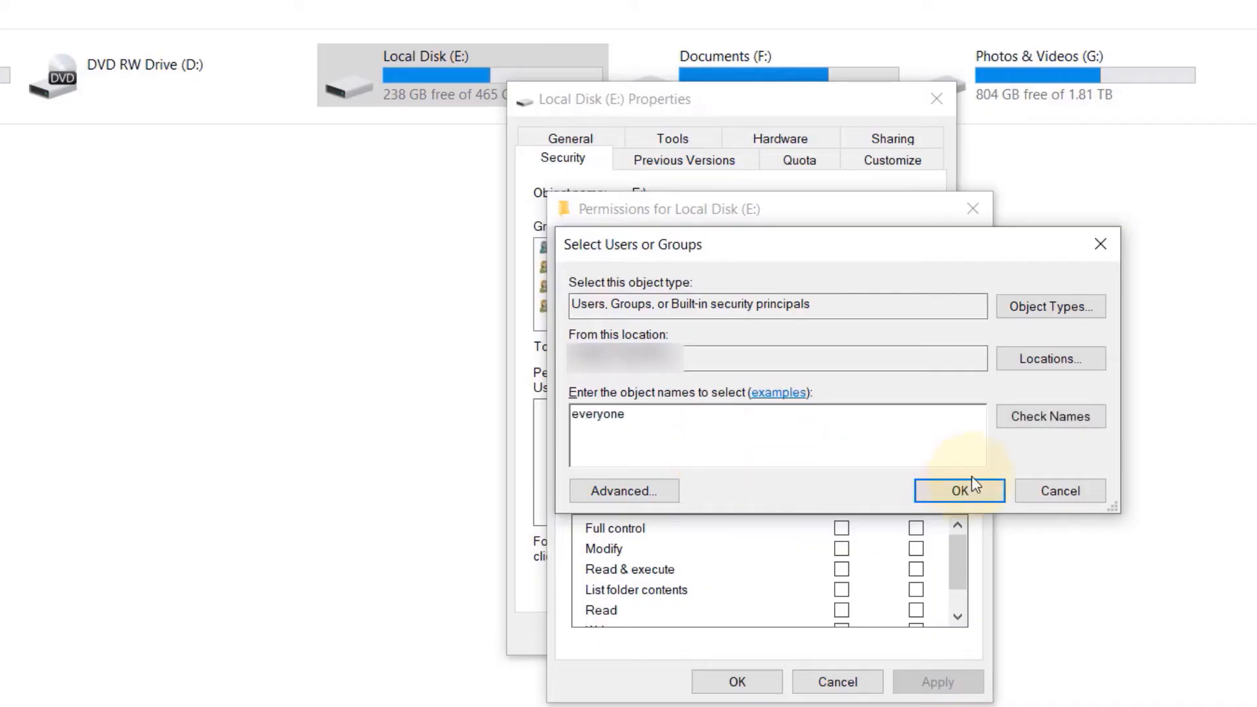
left_click(1050, 416)
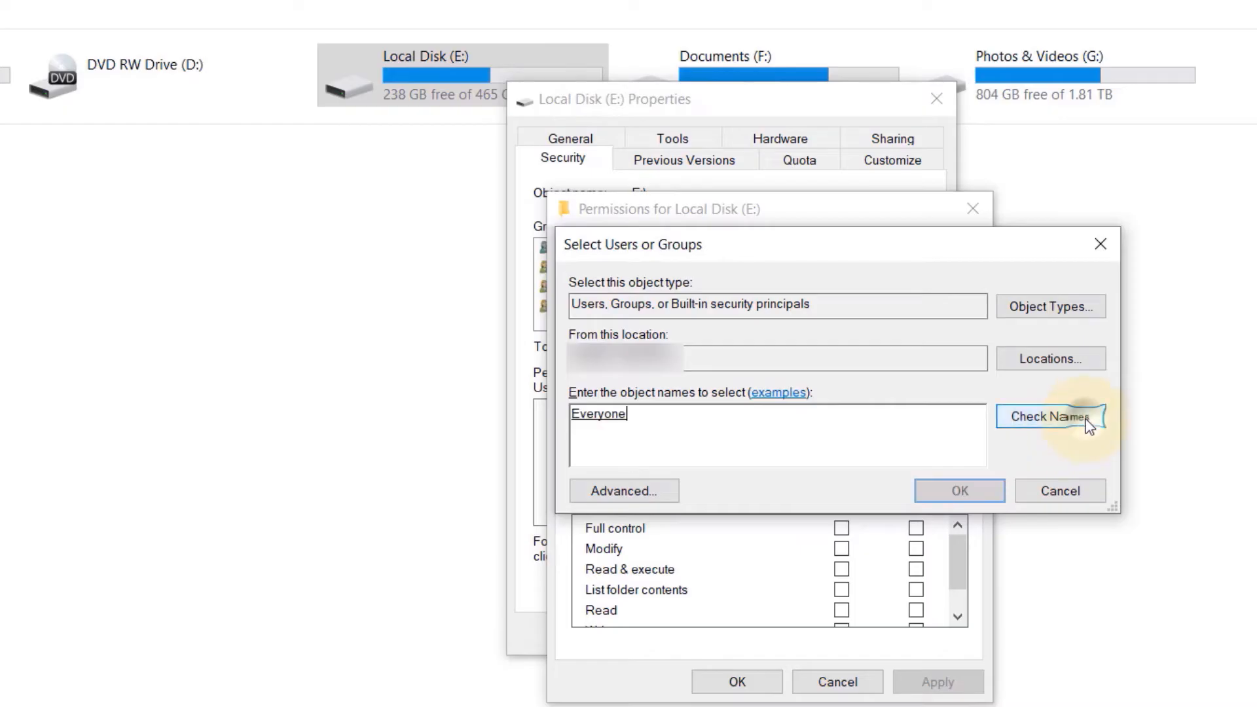
left_click(1050, 418)
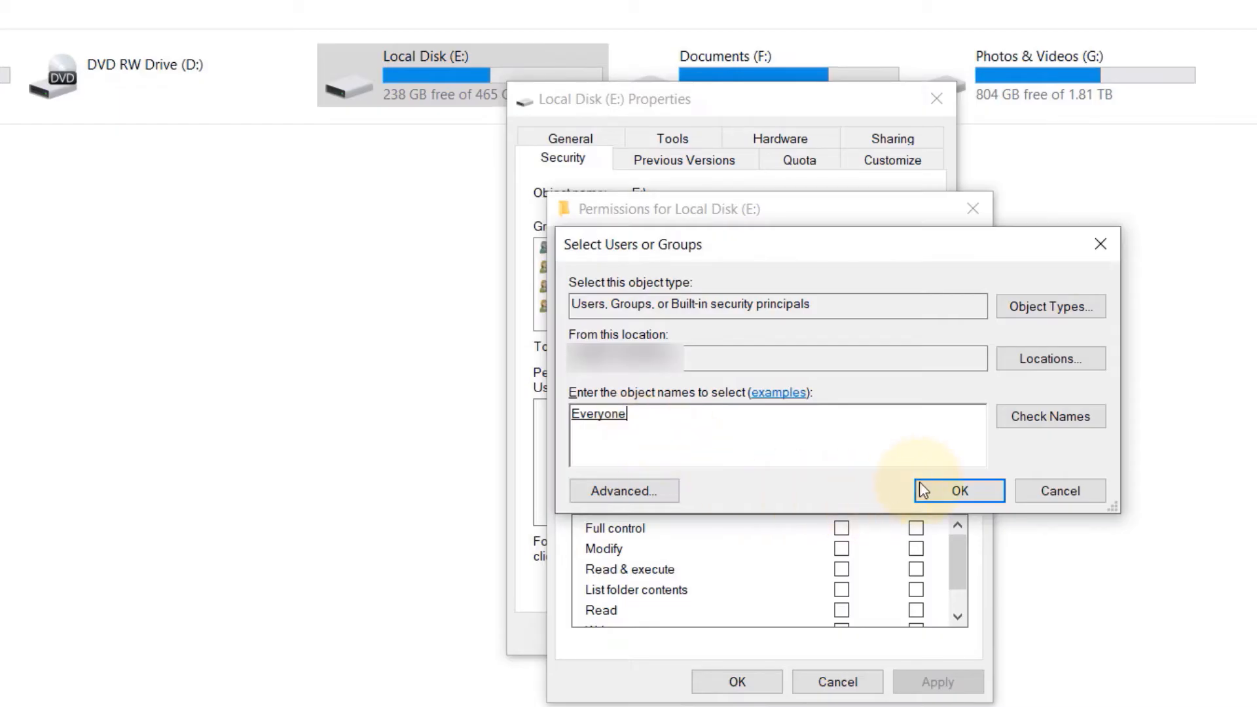
left_click(962, 489)
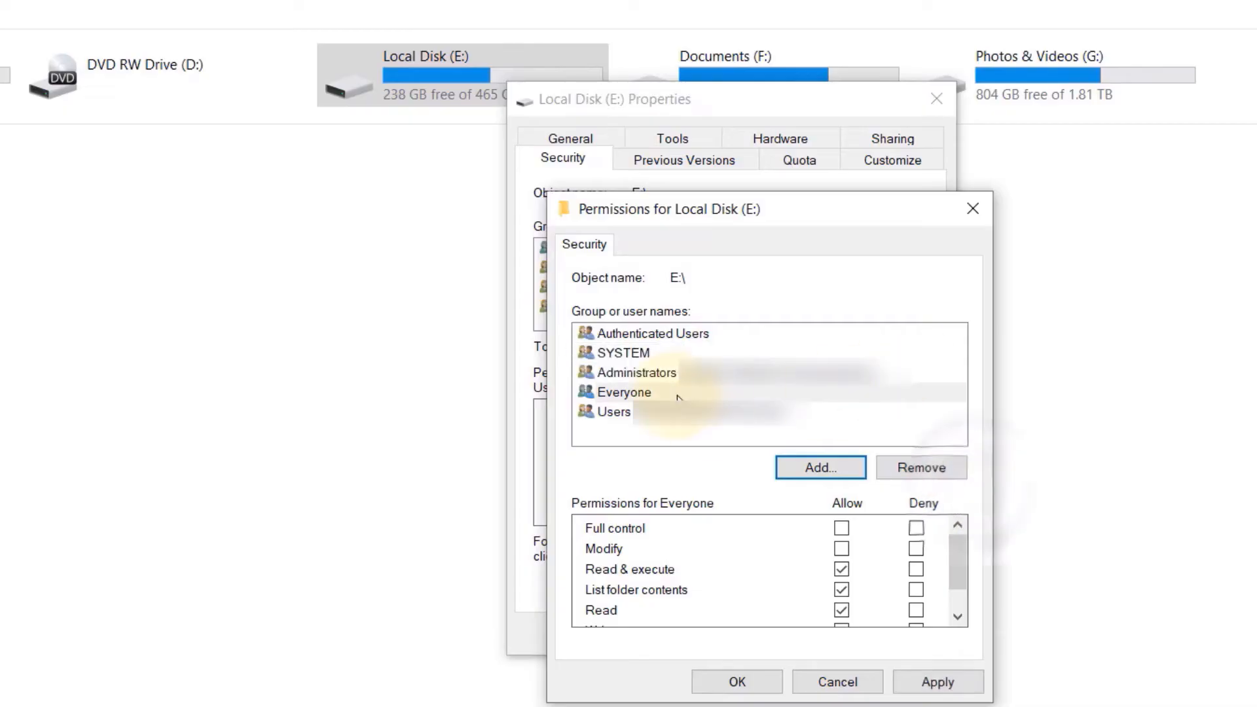
Allow Everyone Full control on drive E:, apply it and close the properties window
left_click(625, 393)
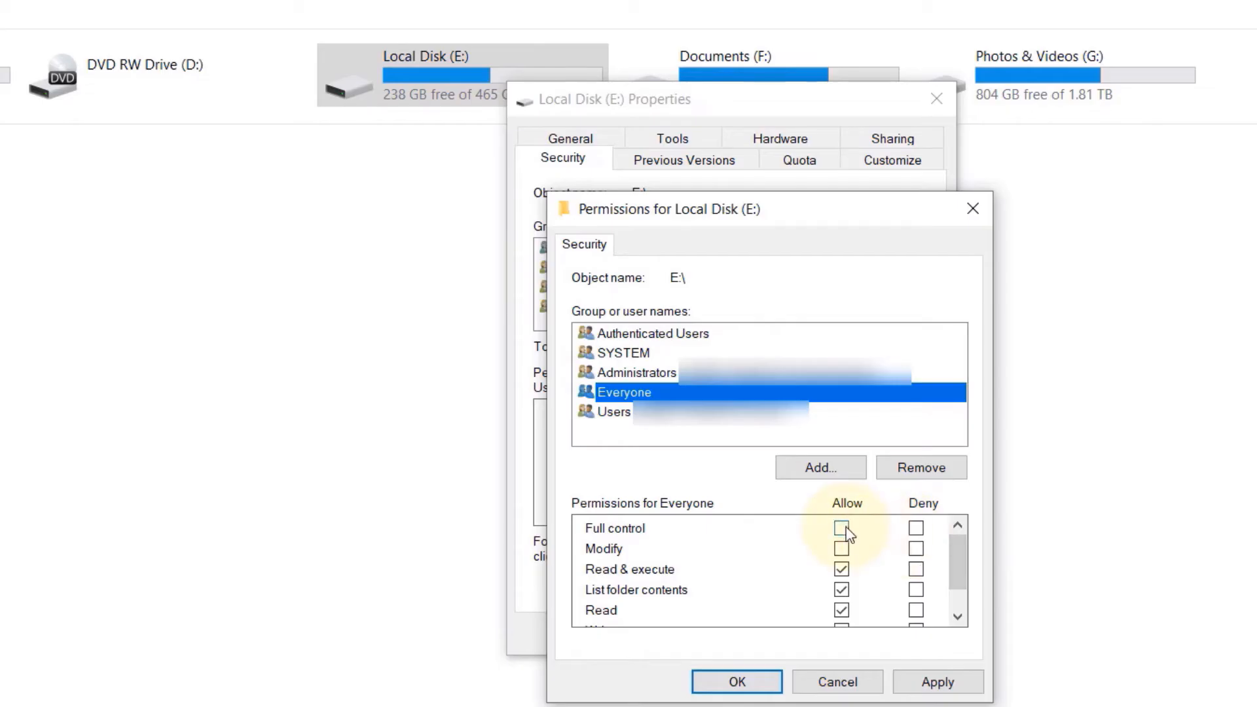
left_click(846, 529)
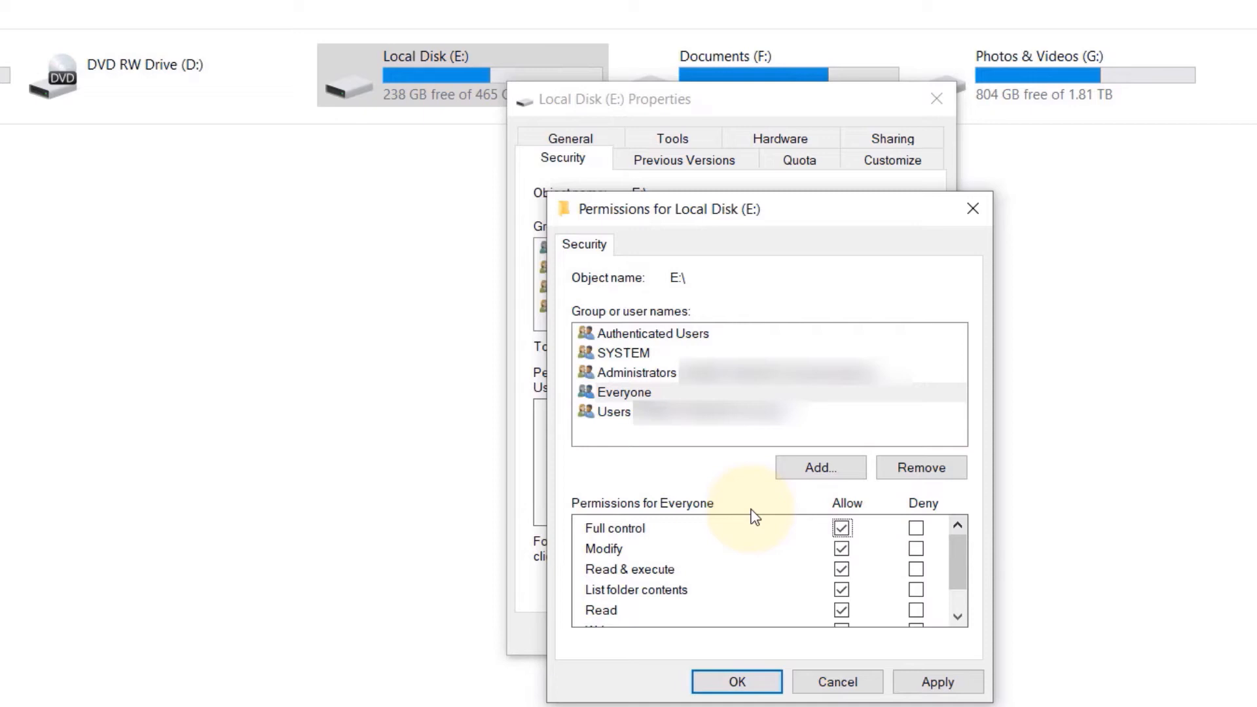
mouse_move(781, 629)
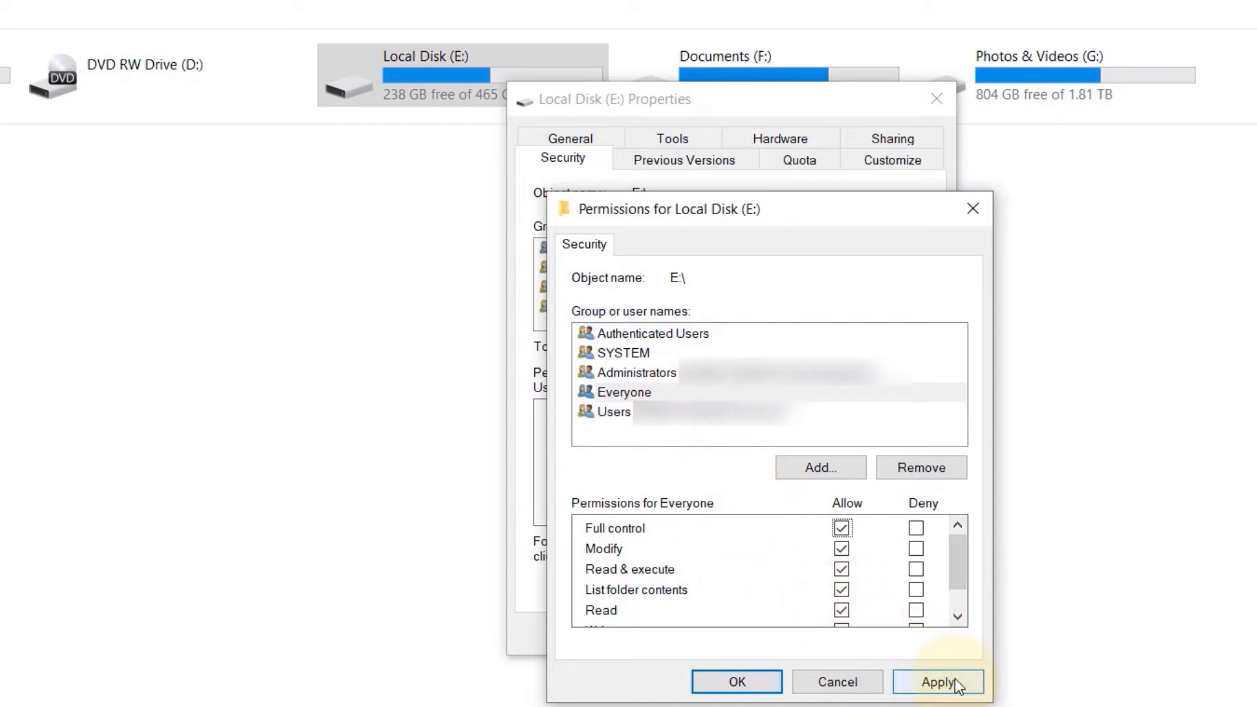
left_click(948, 699)
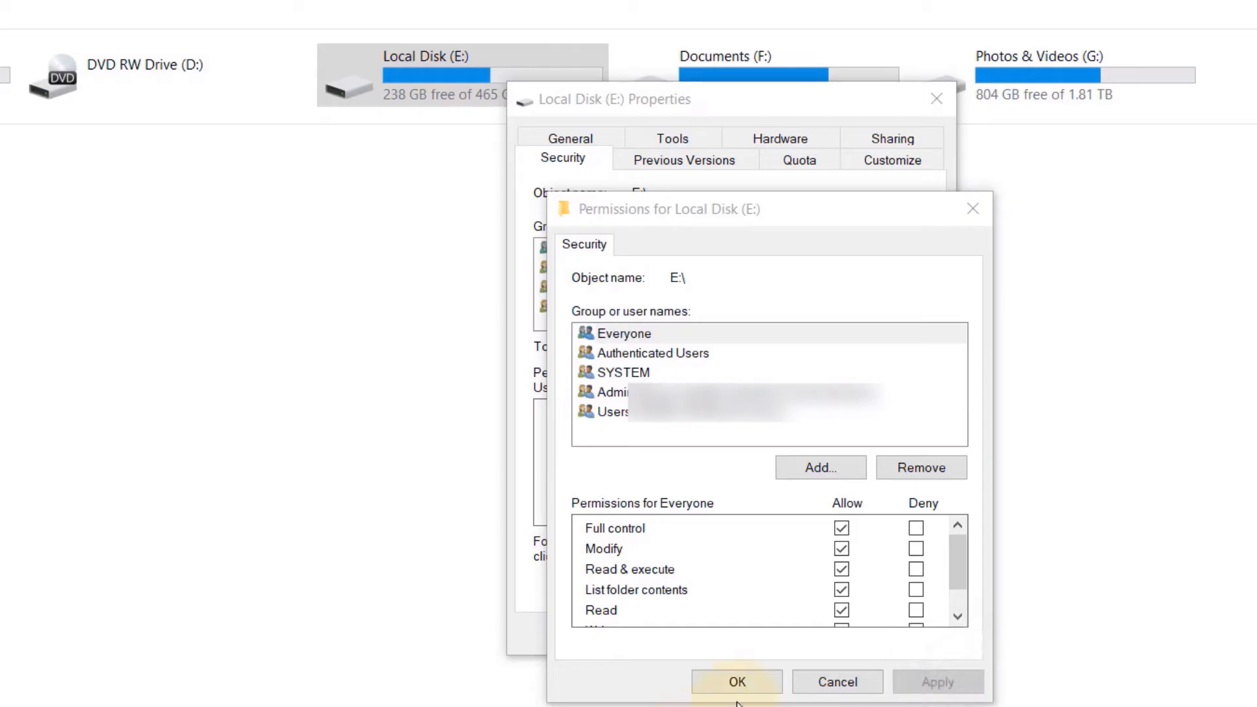
left_click(732, 682)
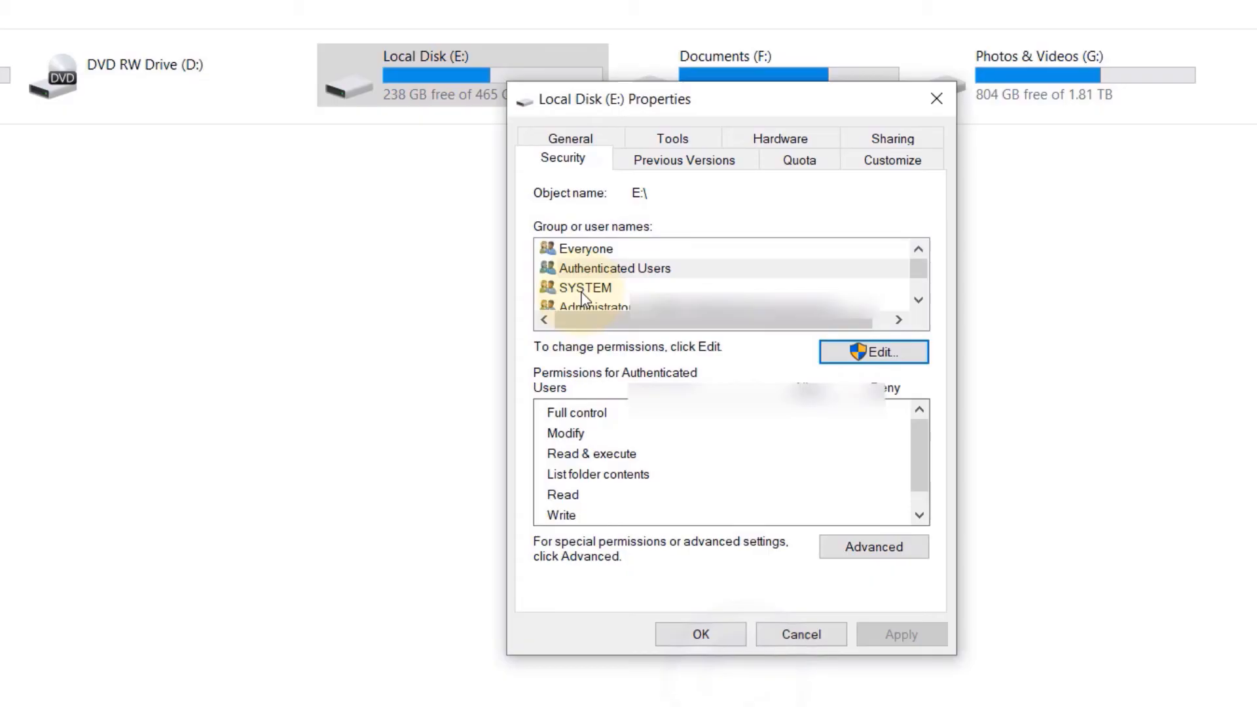
left_click(584, 248)
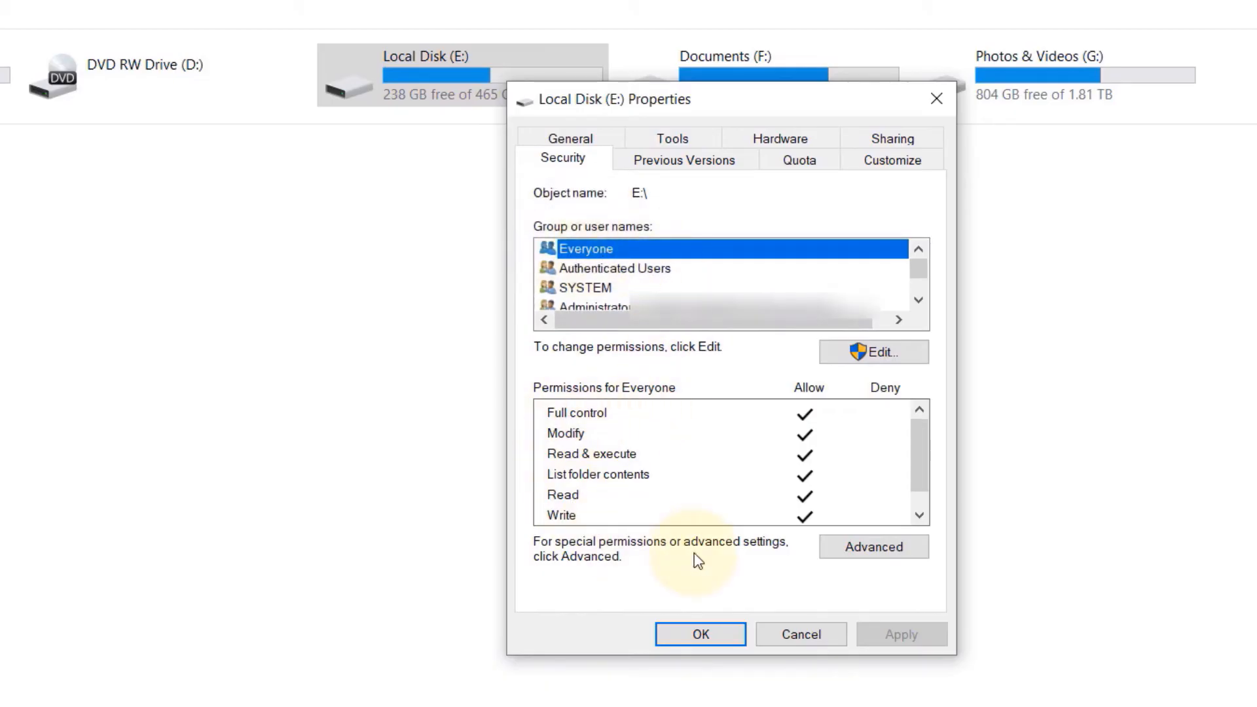
mouse_move(802, 654)
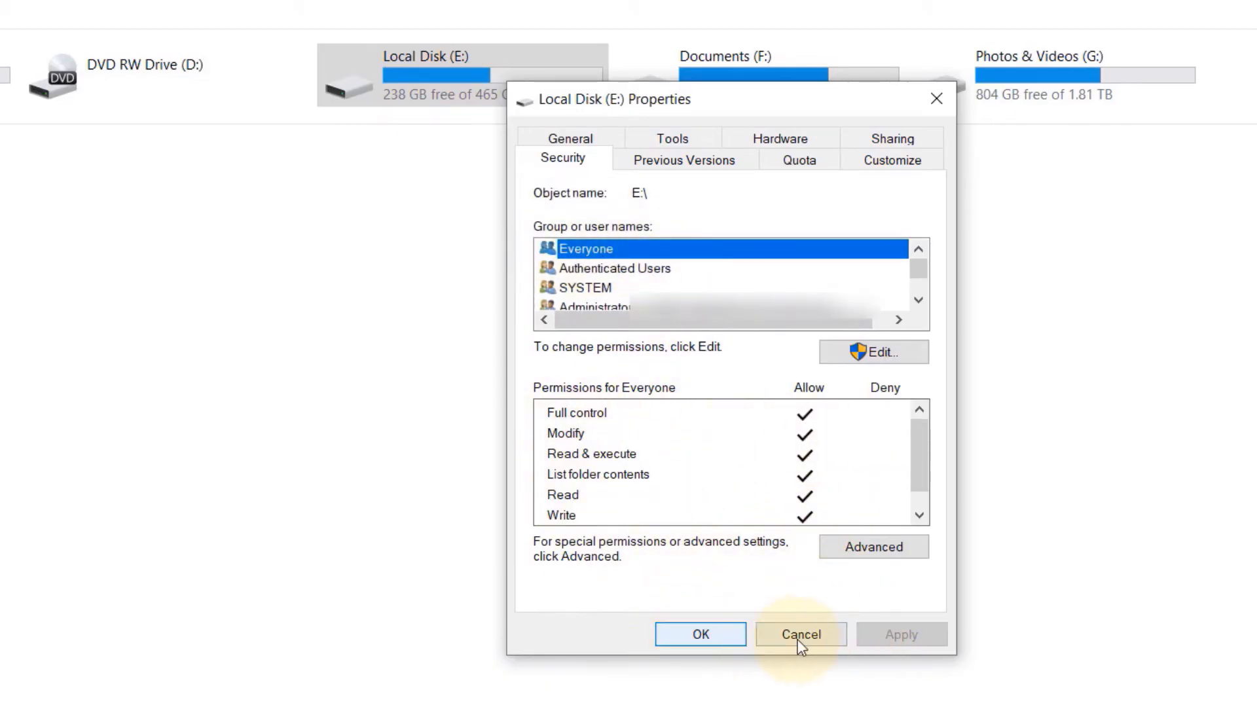
left_click(802, 634)
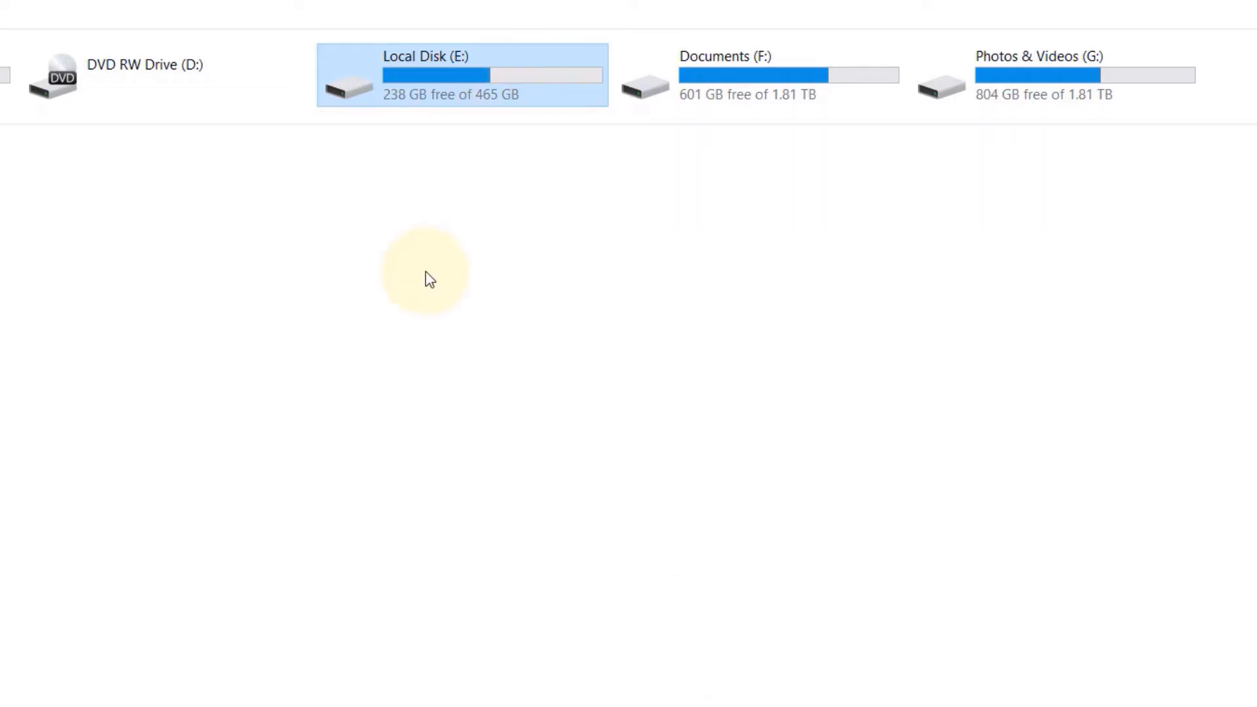
mouse_move(545, 94)
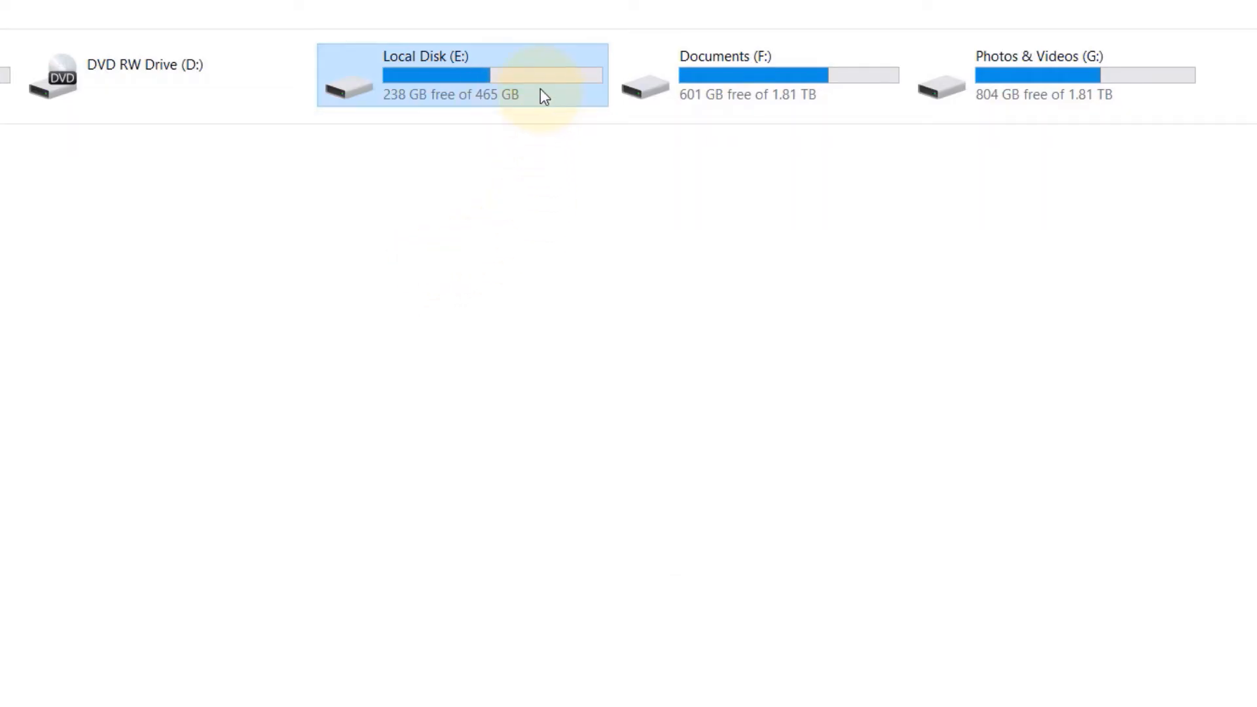
mouse_move(544, 97)
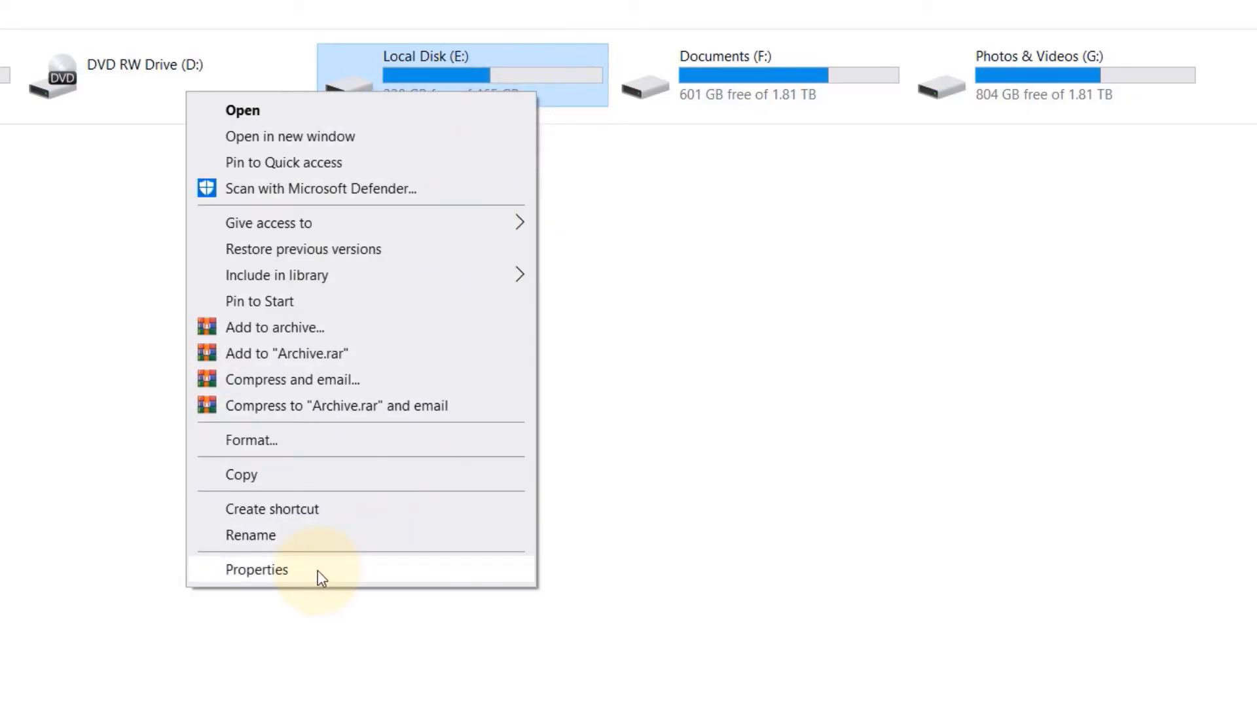
Reach the Advanced Security Settings of Local Disk (E:) from its Security properties
left_click(257, 568)
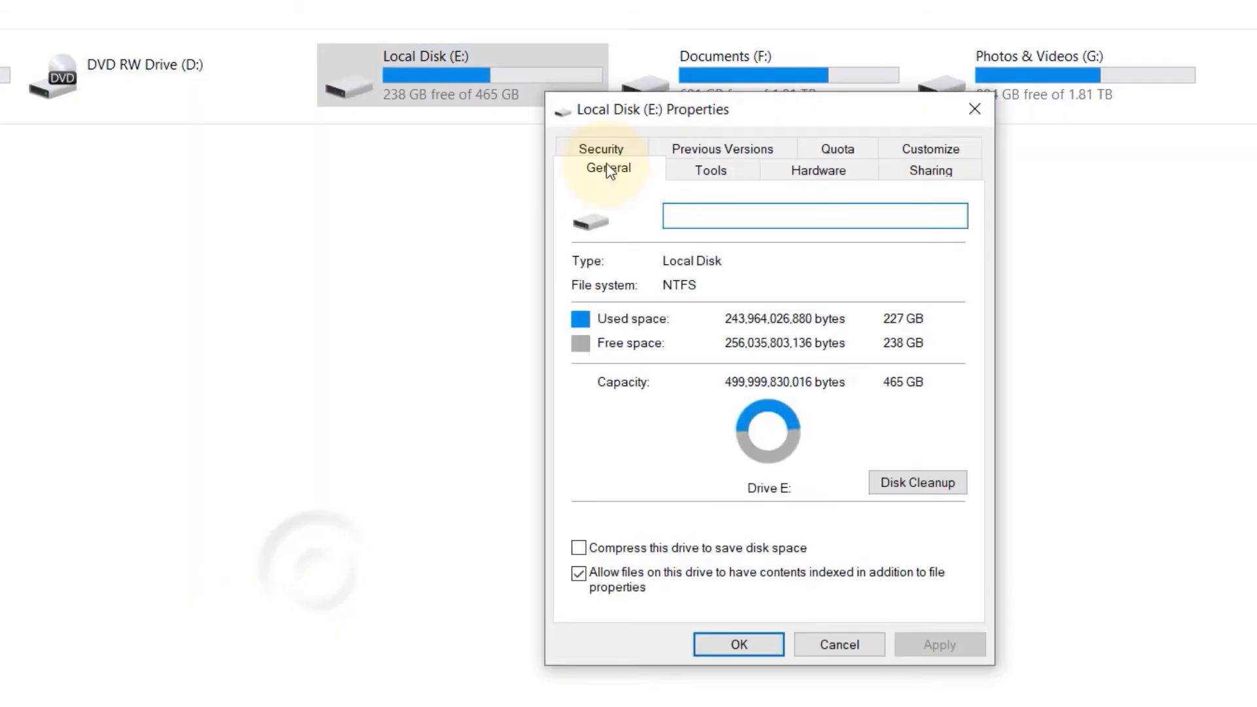
left_click(602, 148)
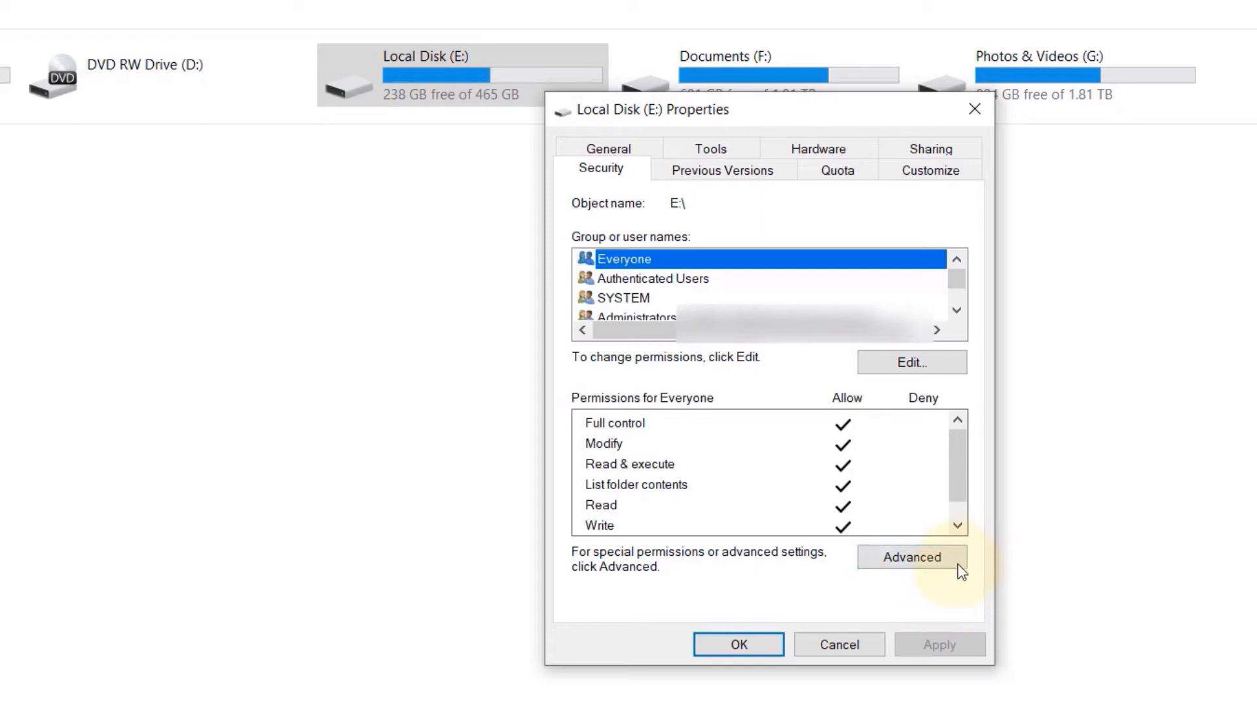
left_click(911, 557)
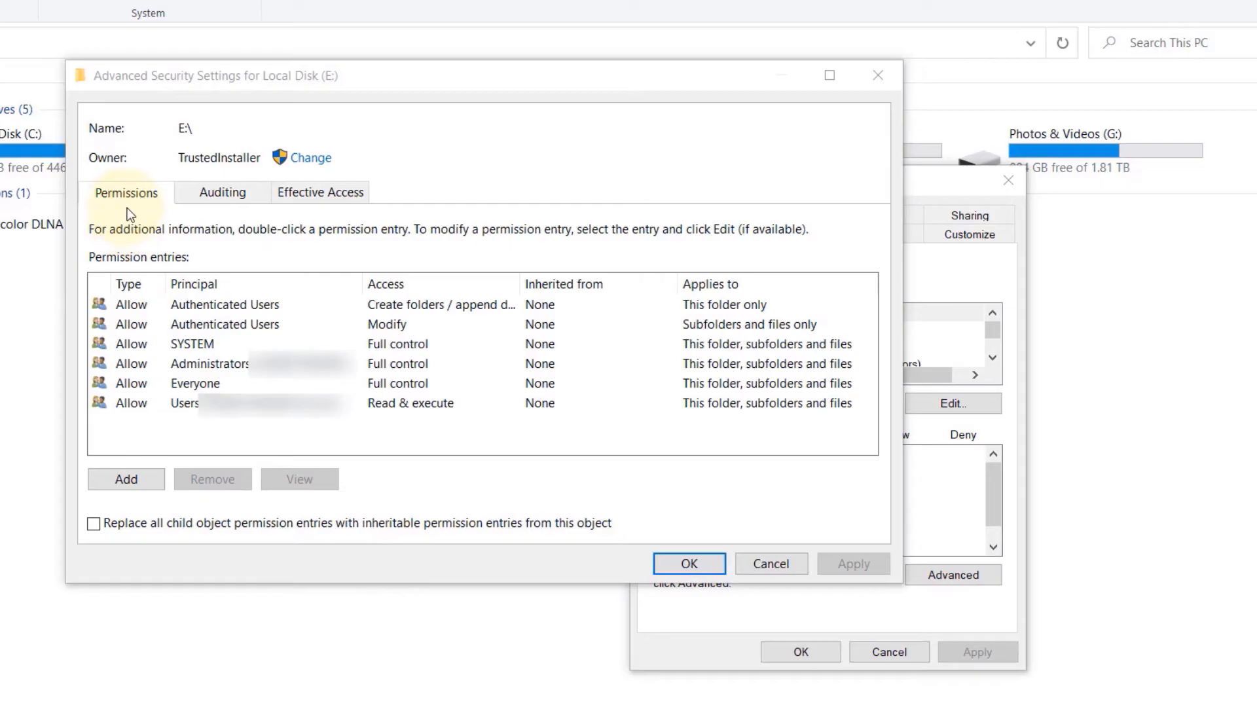
mouse_move(406, 162)
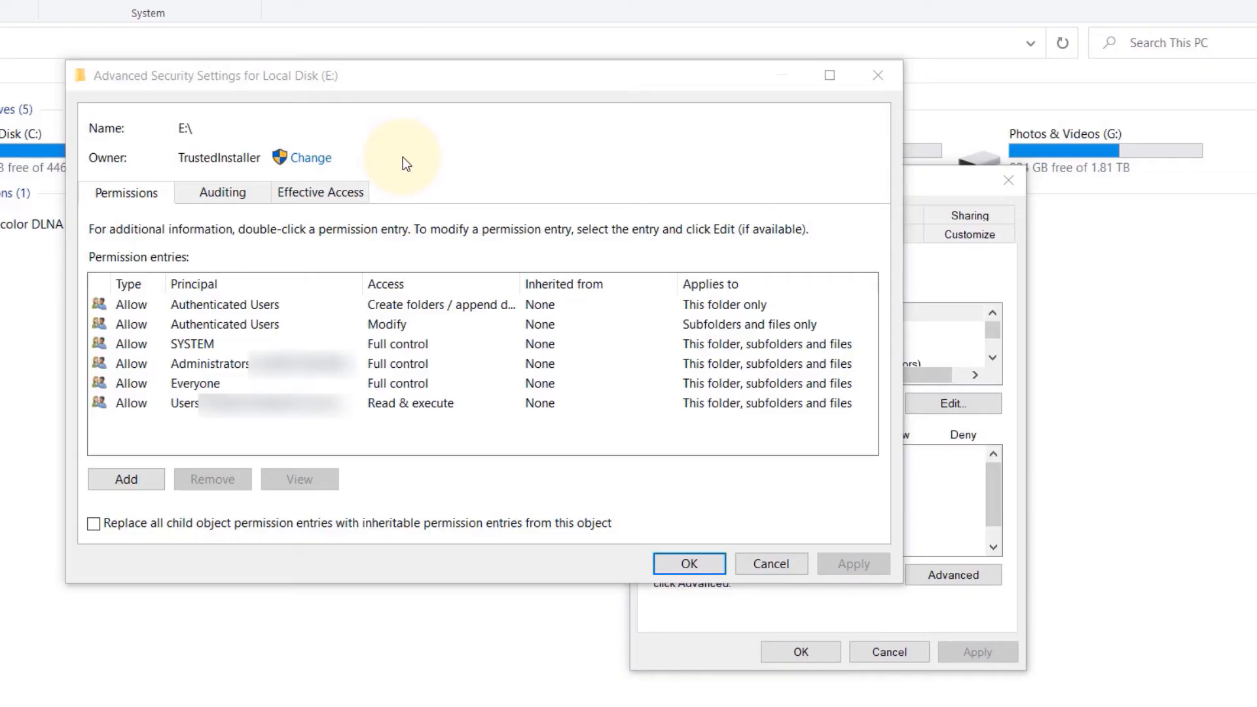
mouse_move(313, 158)
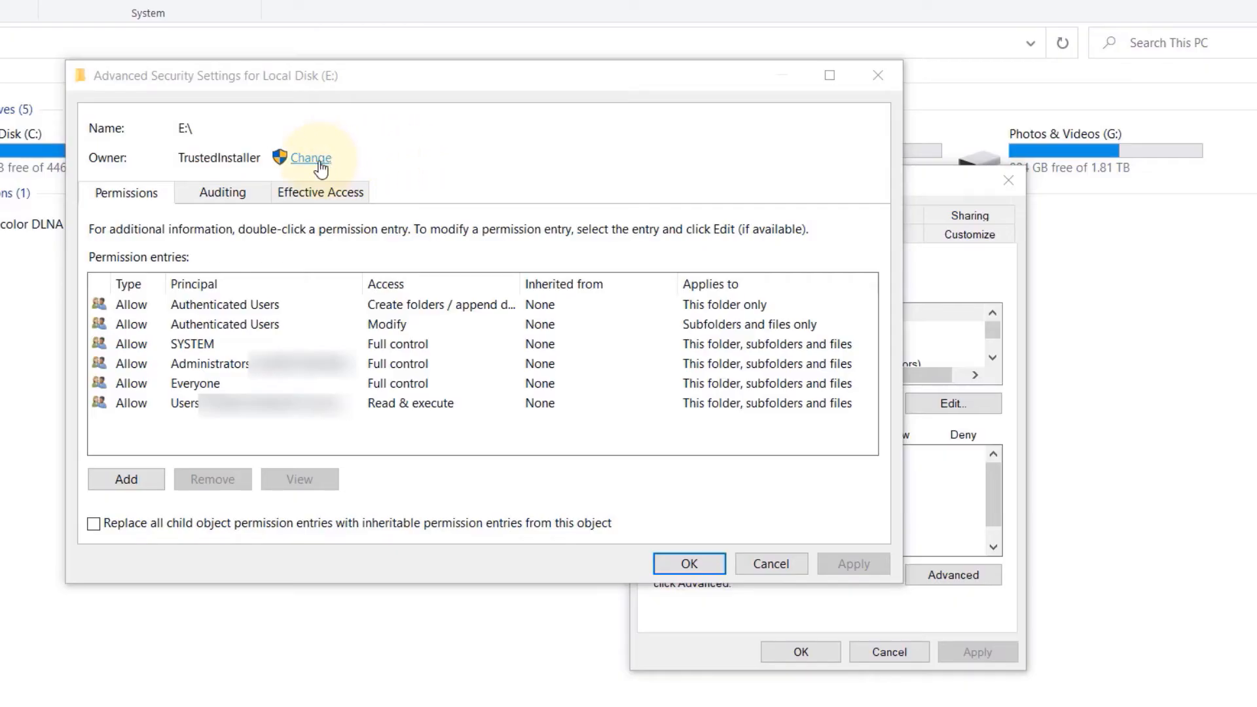
Change the drive's owner to Everyone, resolving the name 'every' with Check Names
left_click(312, 158)
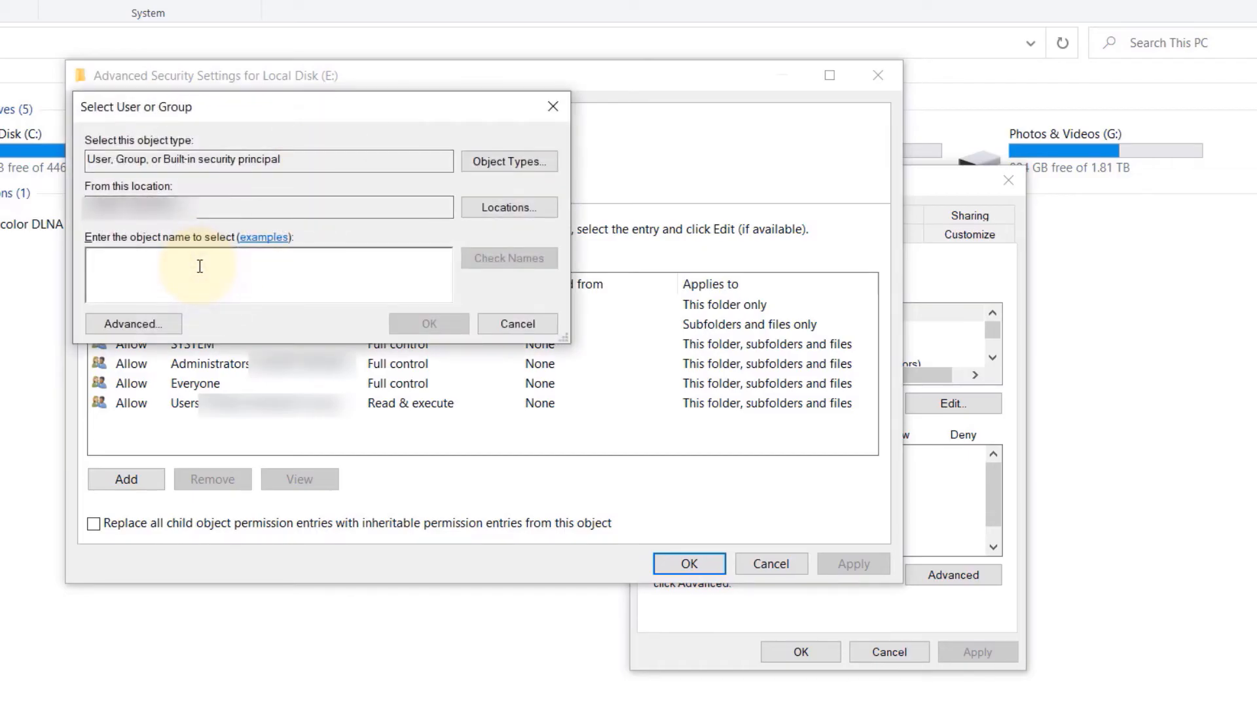
type("every")
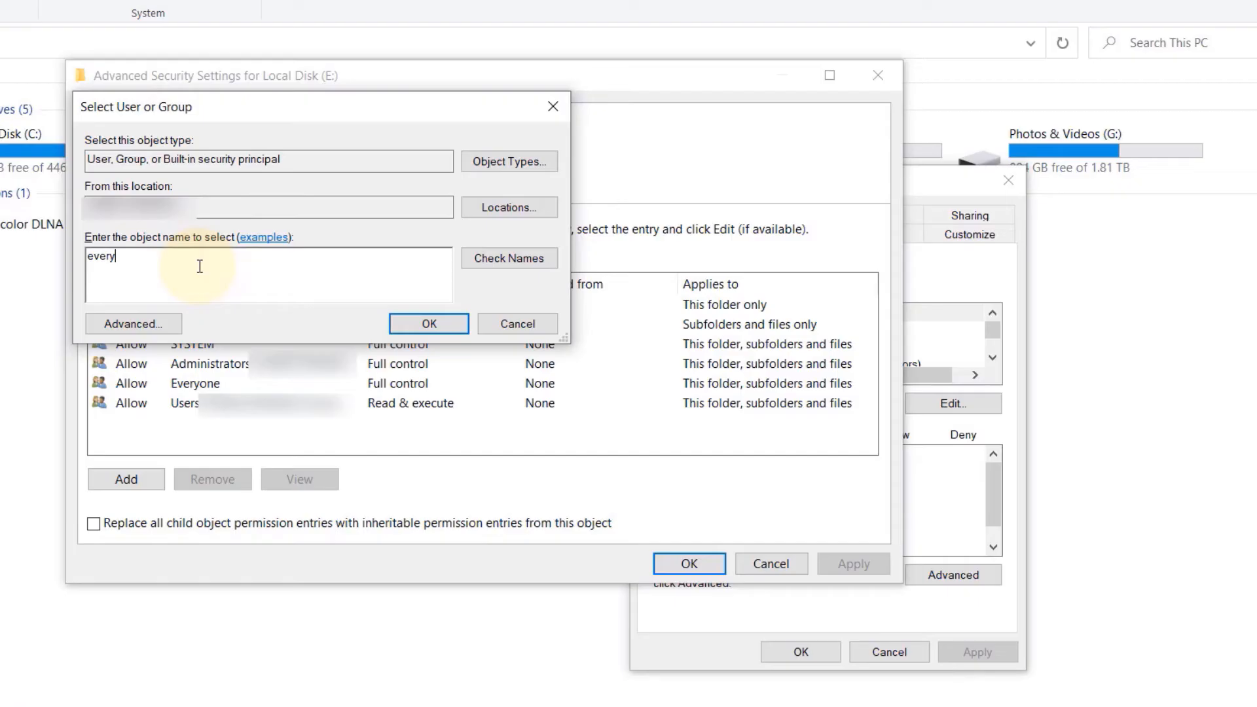
left_click(508, 258)
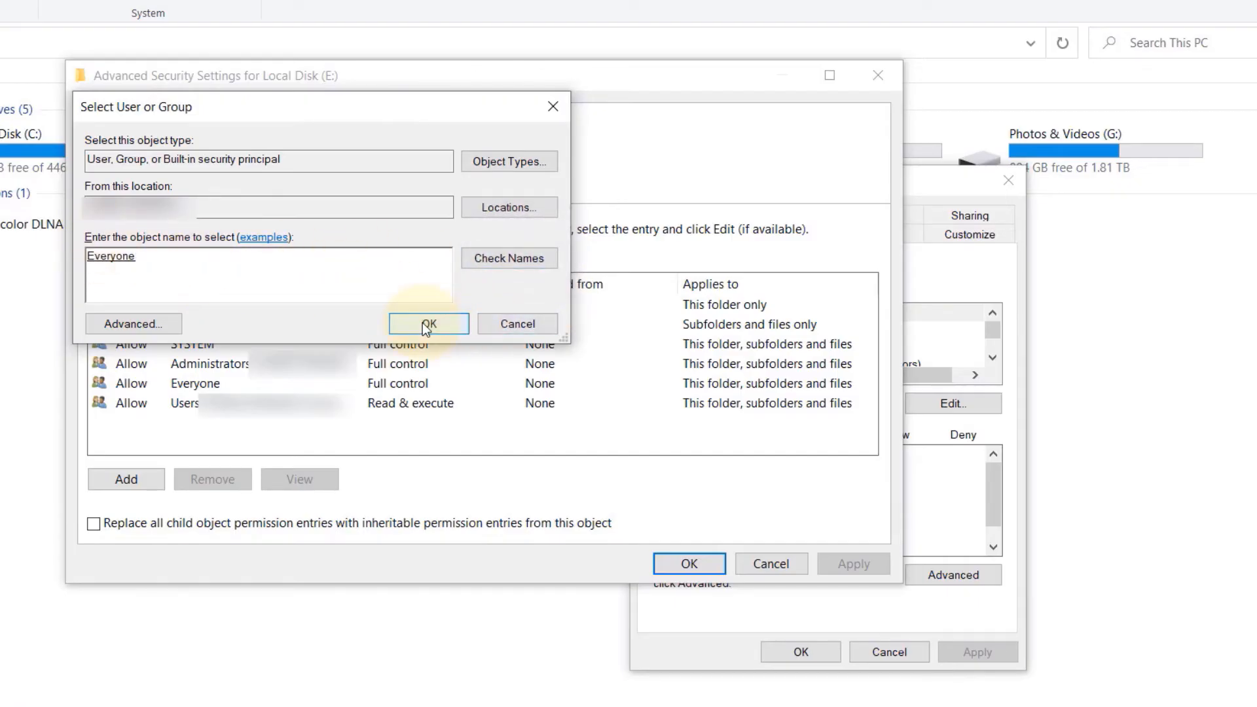
left_click(428, 324)
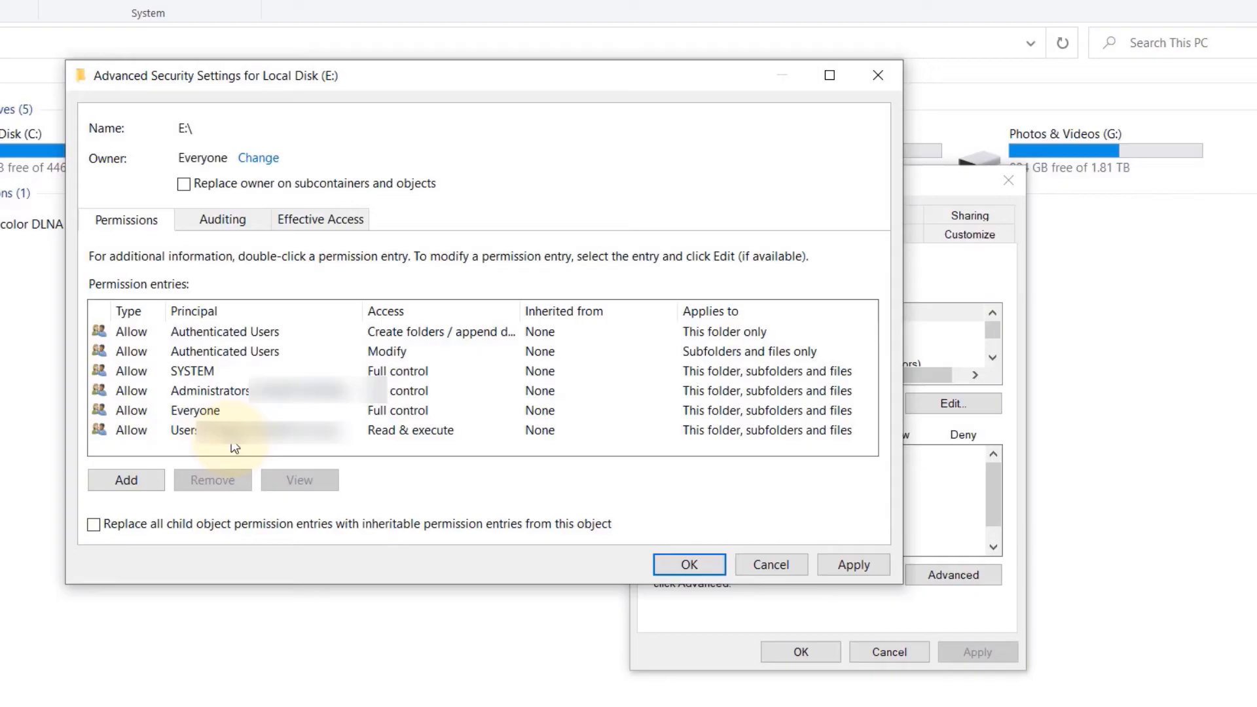
mouse_move(238, 445)
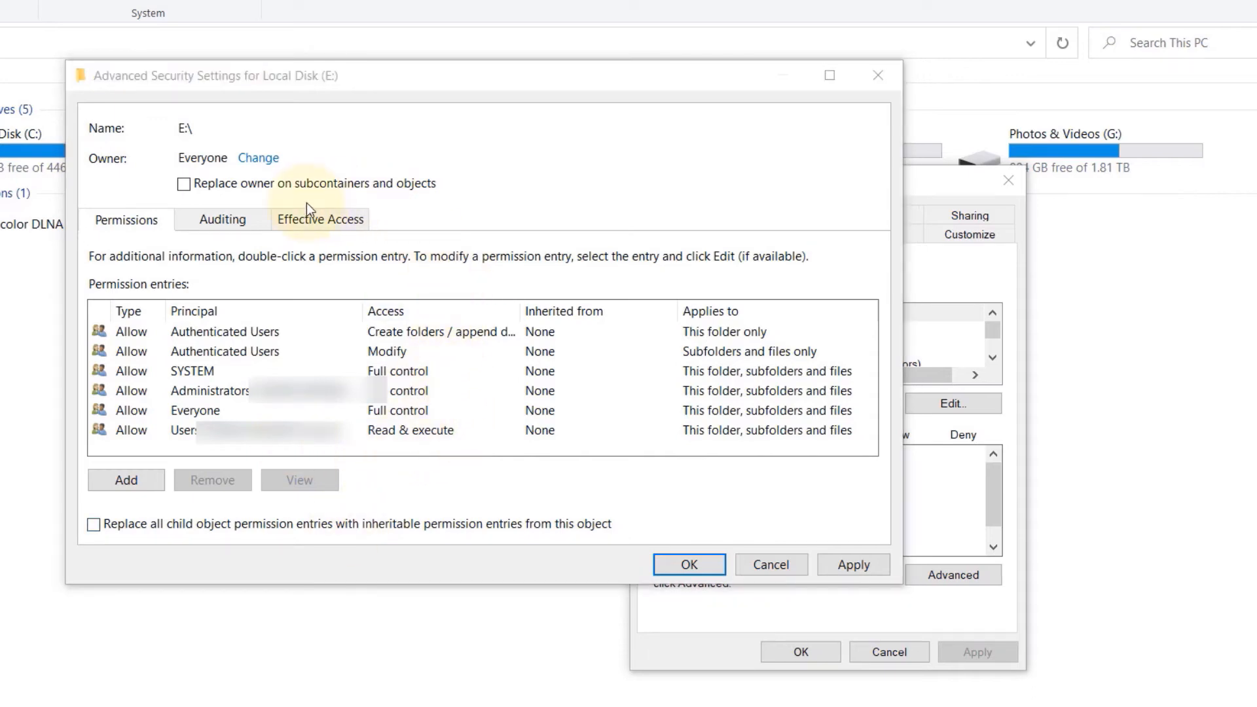
mouse_move(271, 203)
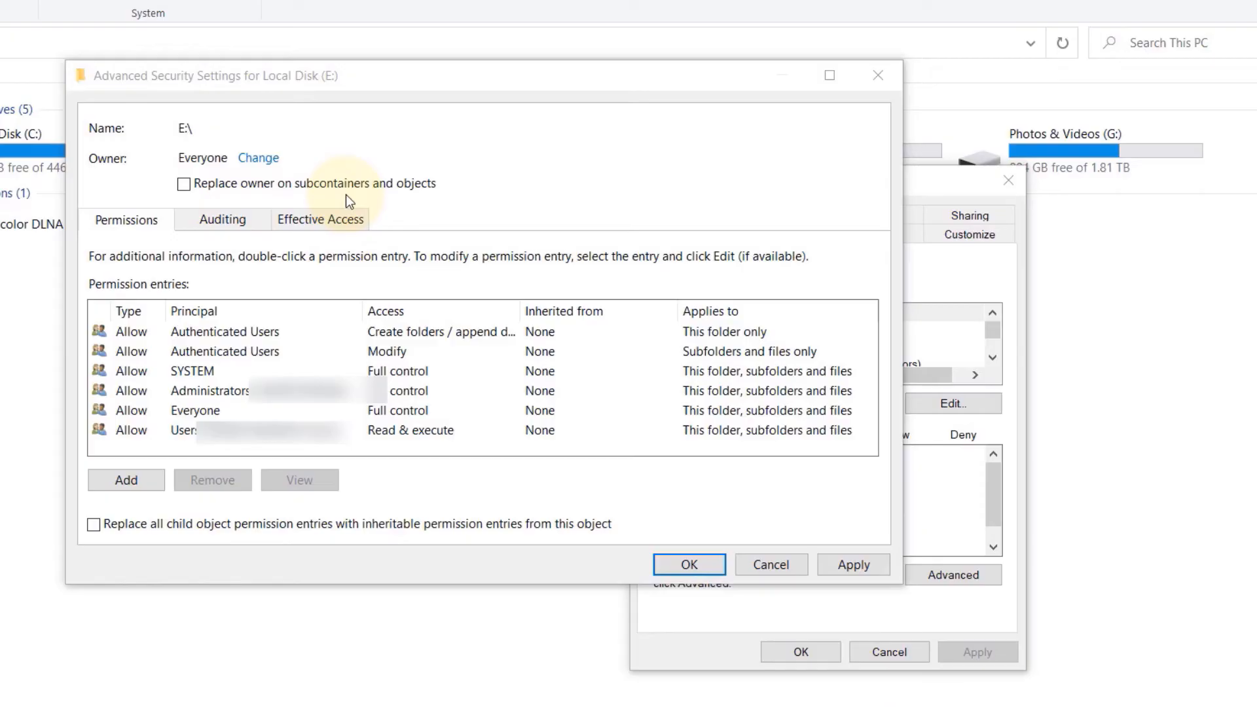
mouse_move(254, 198)
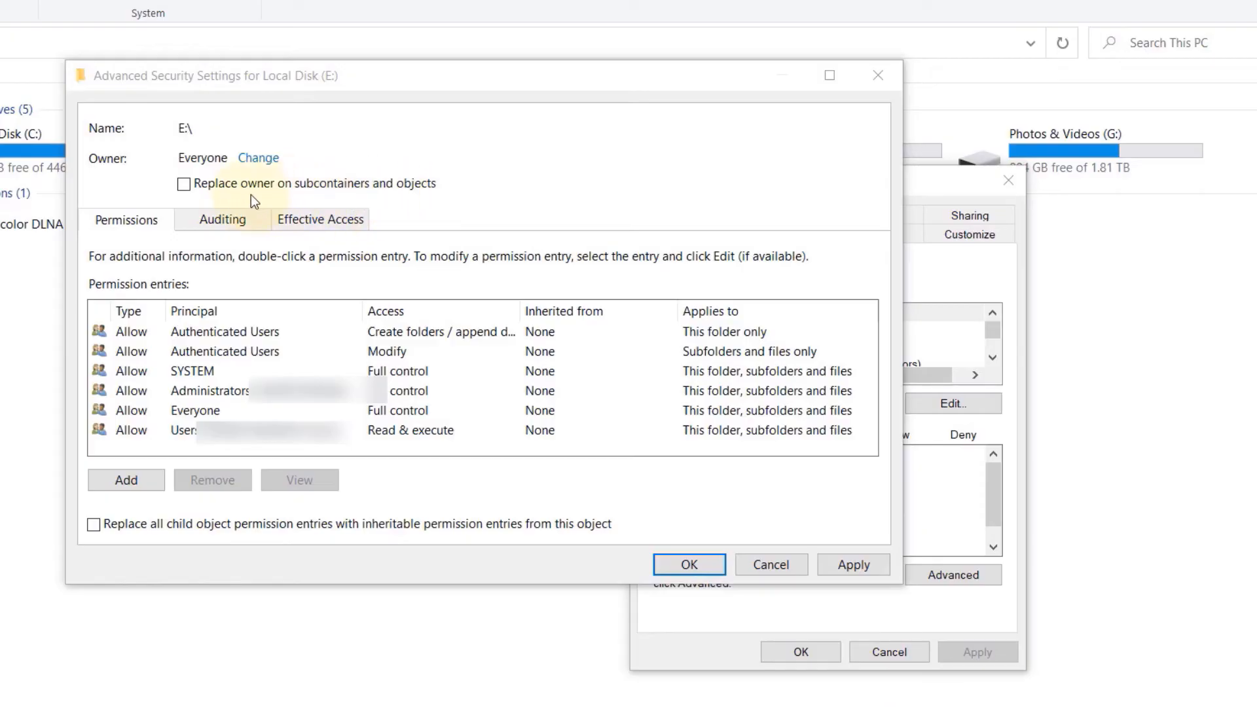
Replace the owner on all subcontainers and objects, apply, and grant full control over unreadable folders
left_click(185, 184)
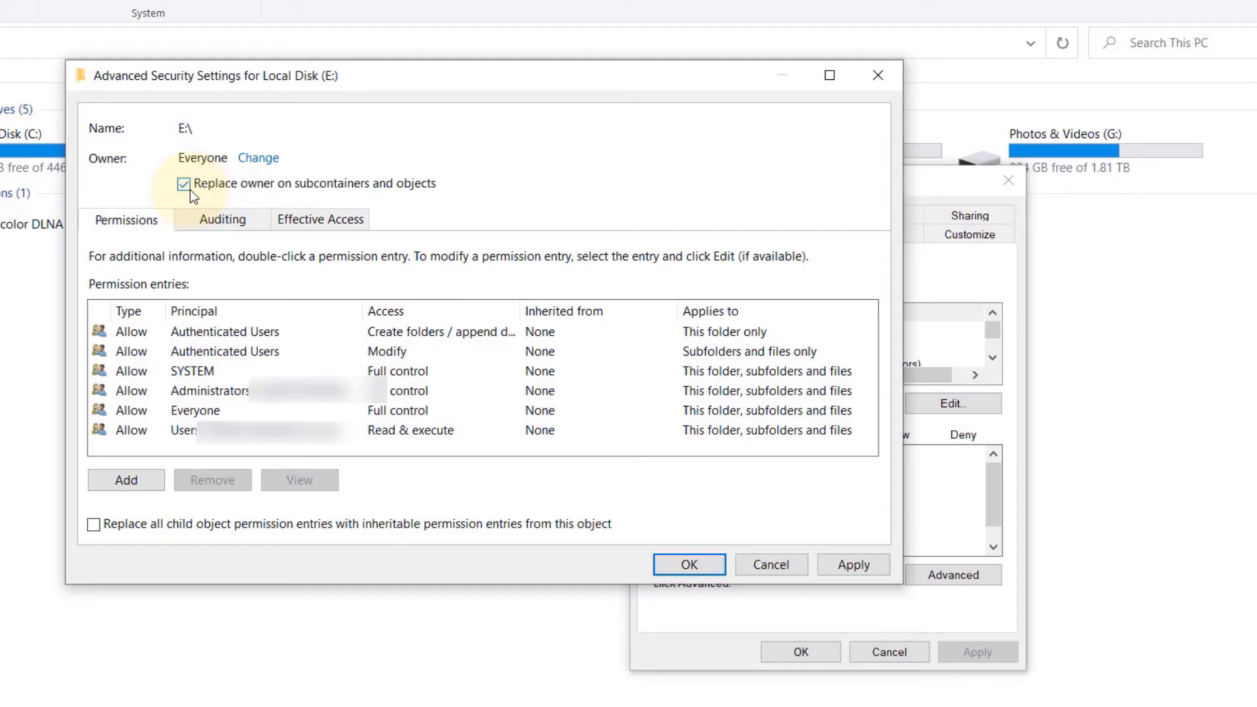
left_click(854, 564)
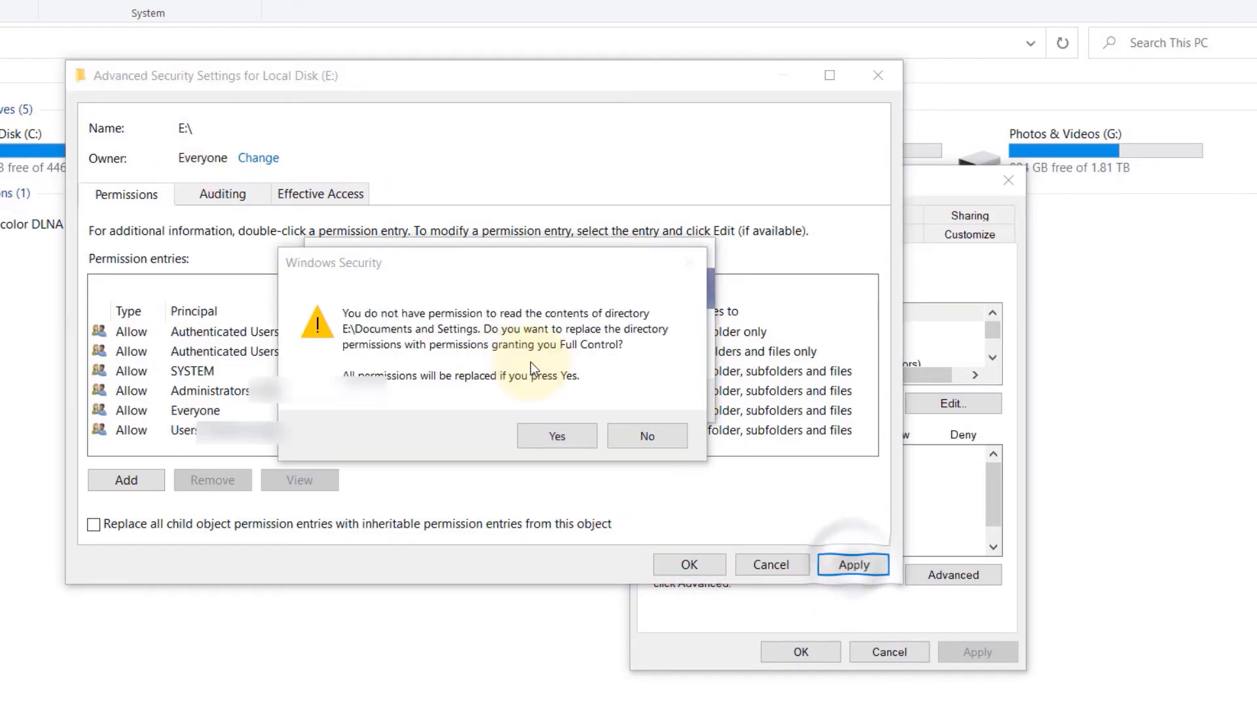
mouse_move(624, 388)
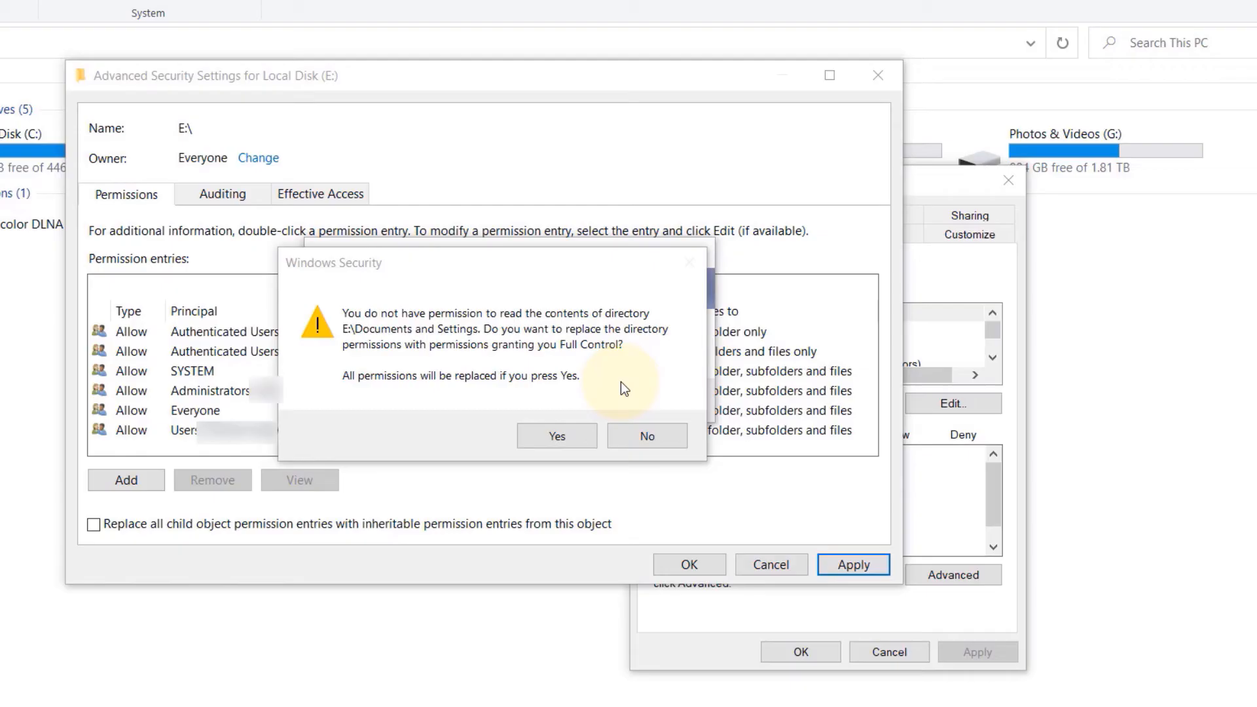
mouse_move(461, 353)
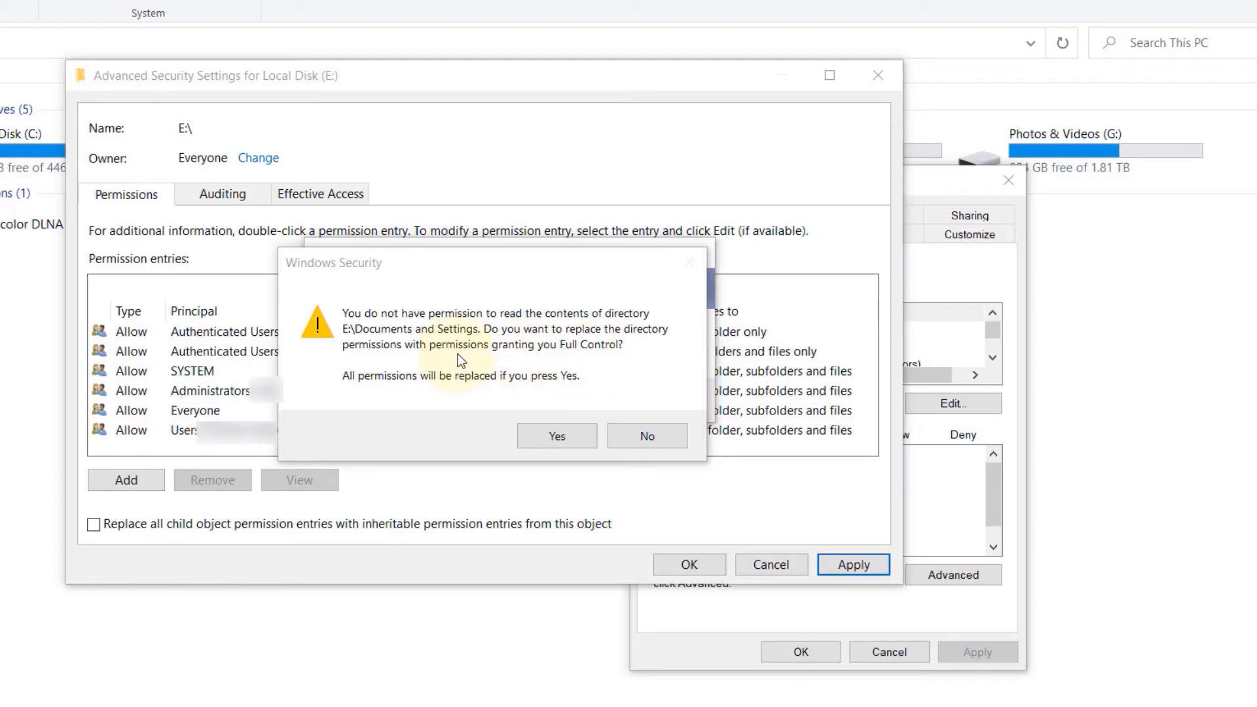
mouse_move(474, 428)
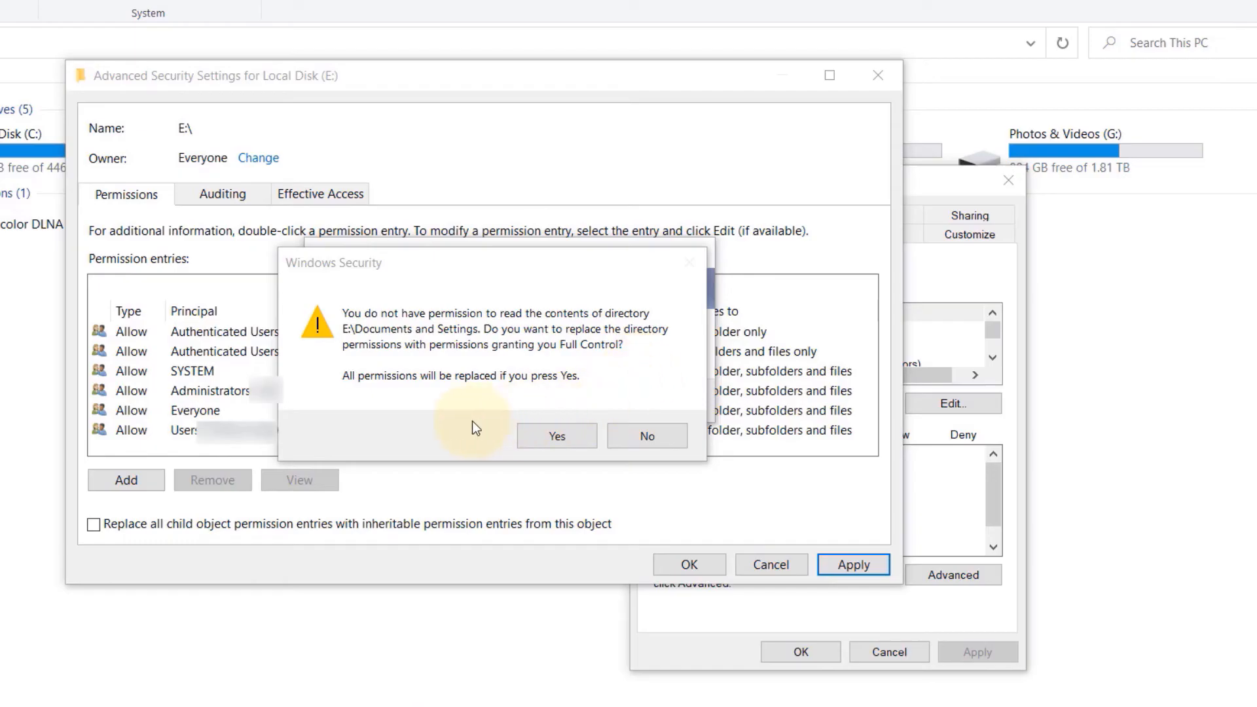
left_click(557, 436)
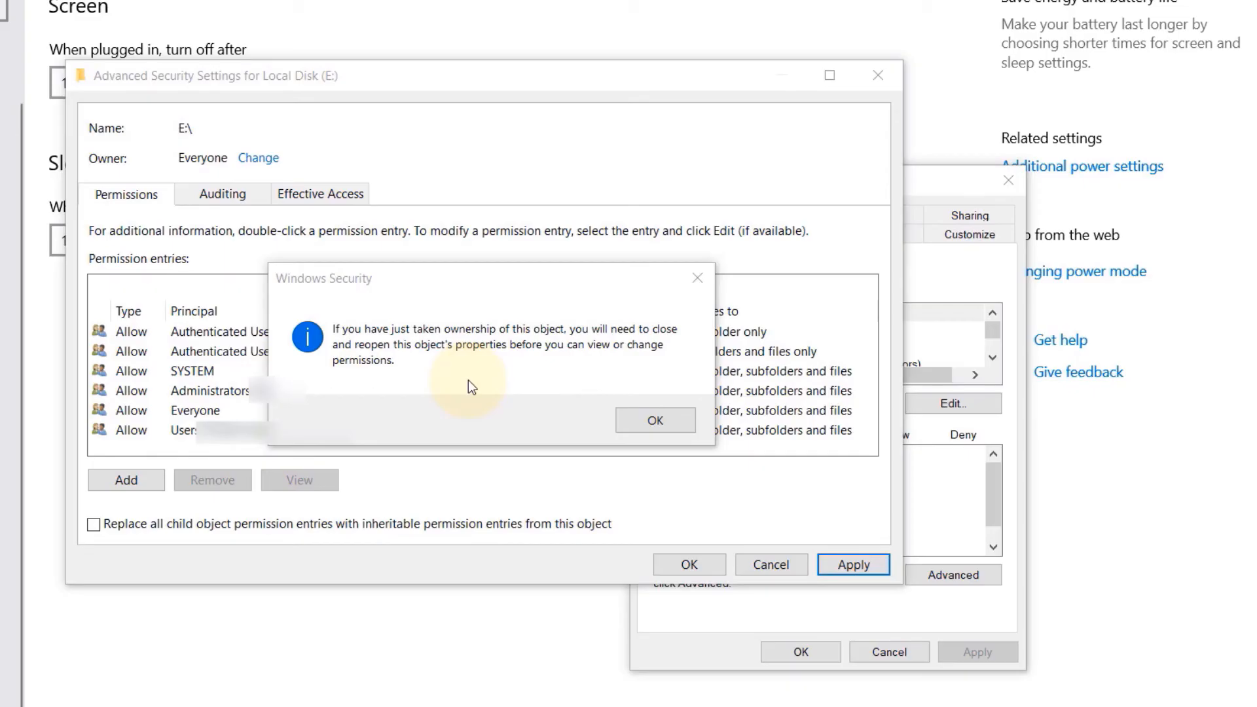
mouse_move(609, 424)
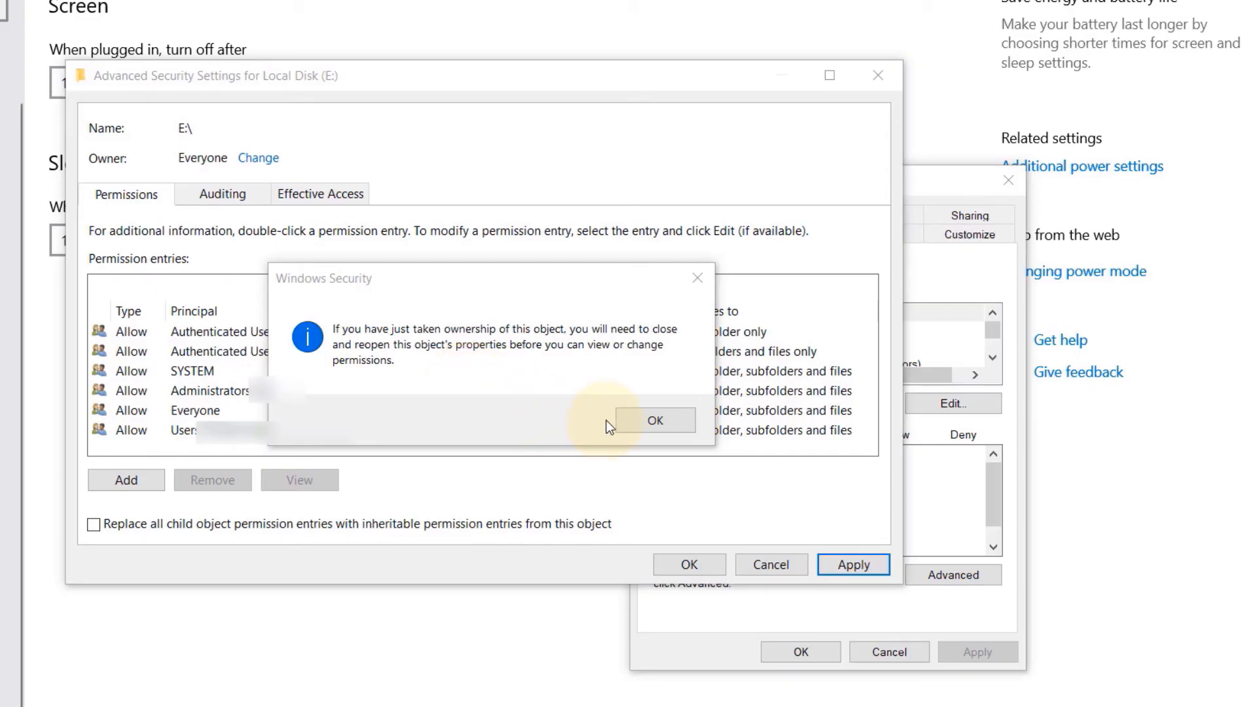
Dismiss the ownership notice and start a new entry on the Auditing list
left_click(654, 420)
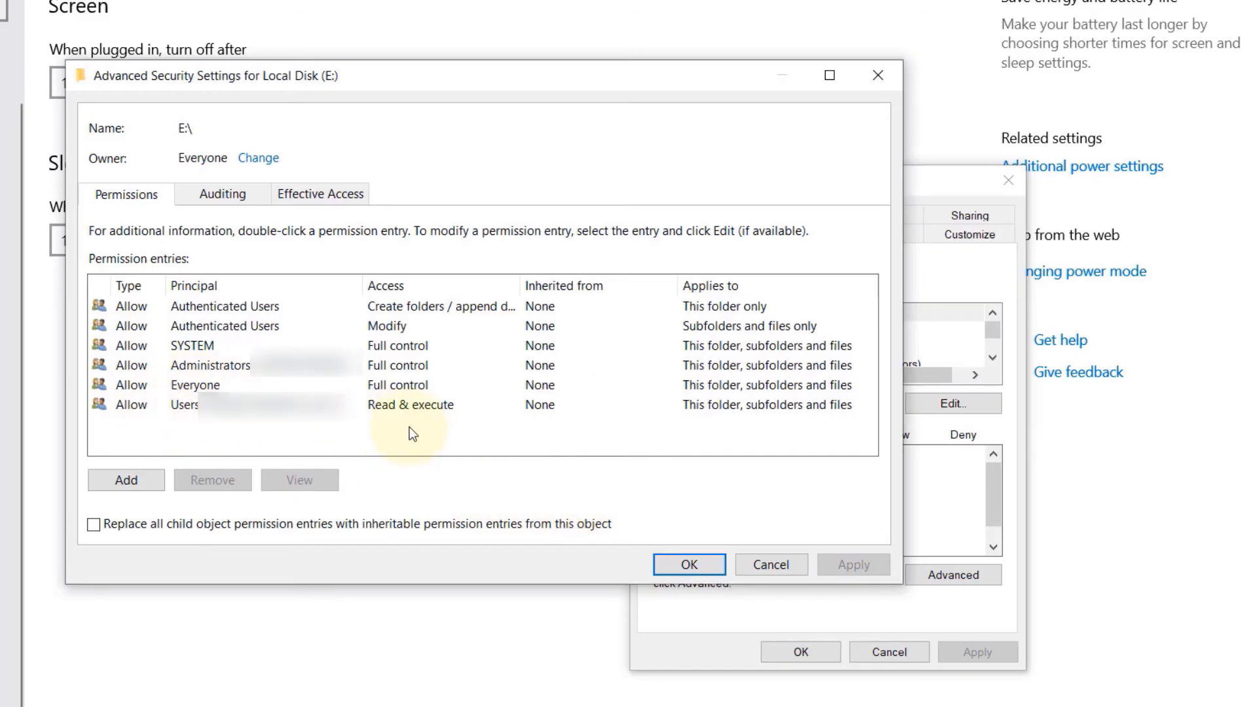
mouse_move(448, 470)
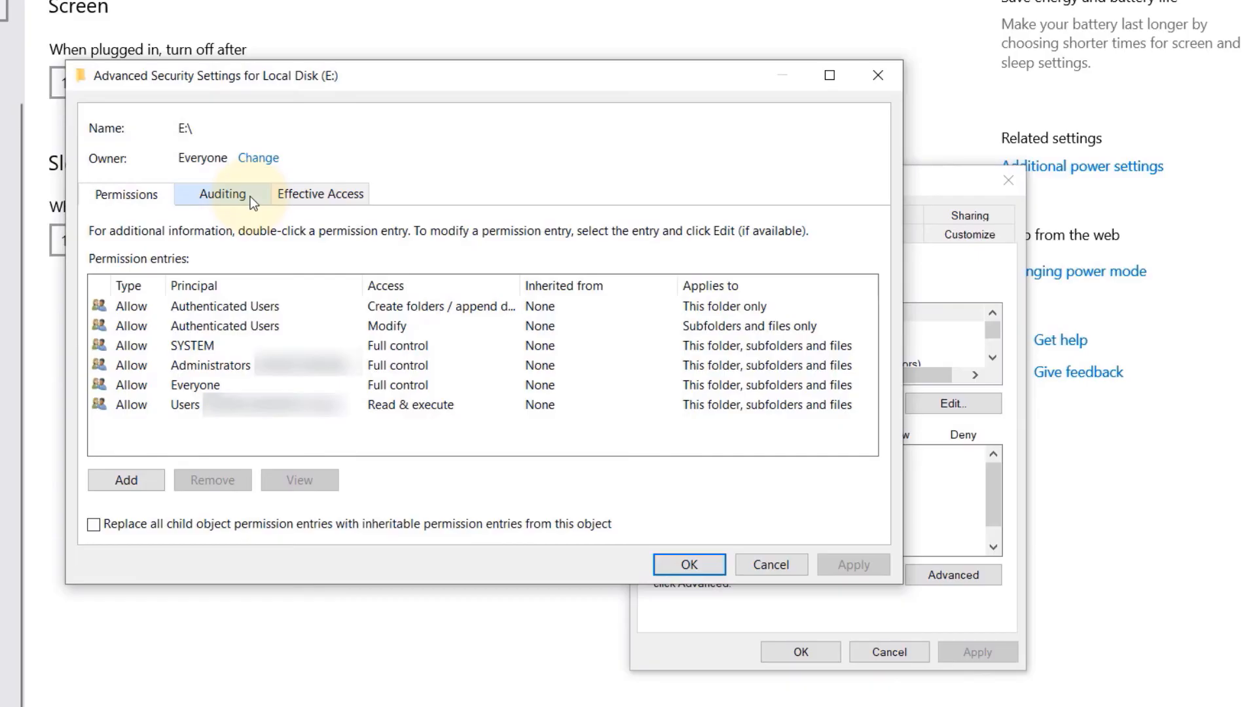
left_click(221, 194)
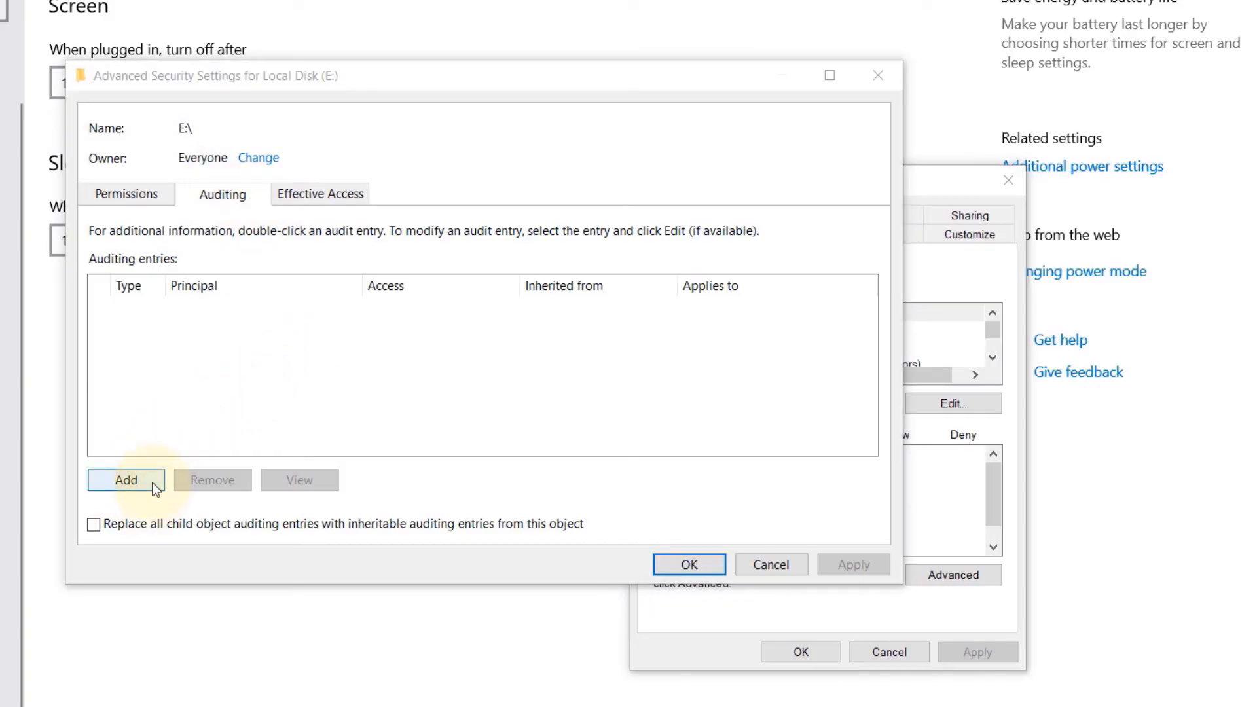
left_click(126, 479)
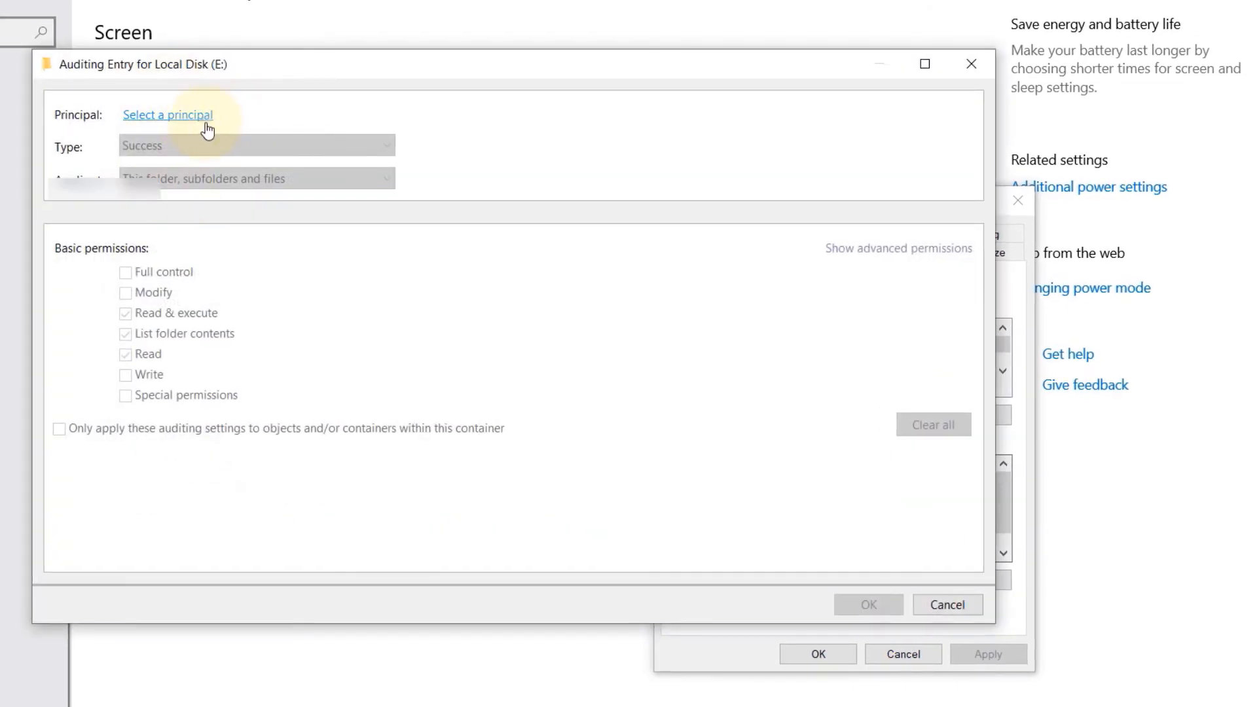
Create a Success audit entry for principal Everyone with Full control and apply it to drive E:
left_click(168, 115)
type("Everyone")
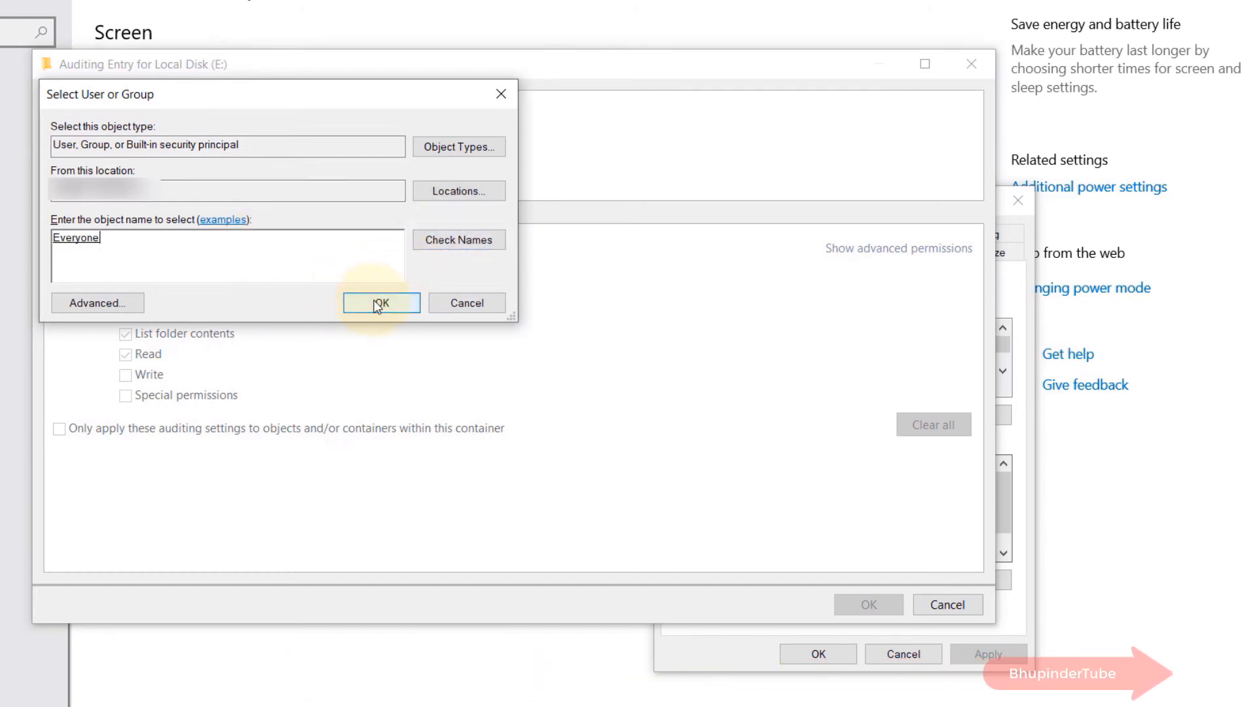
left_click(381, 304)
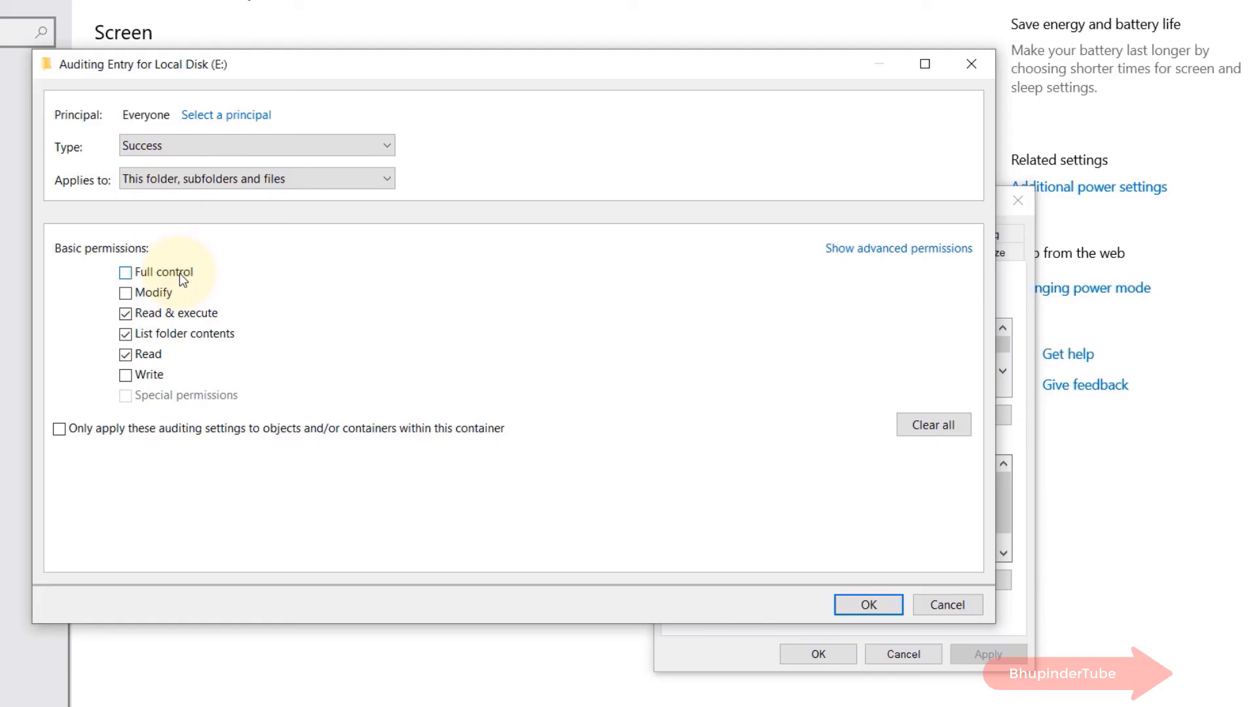
left_click(126, 272)
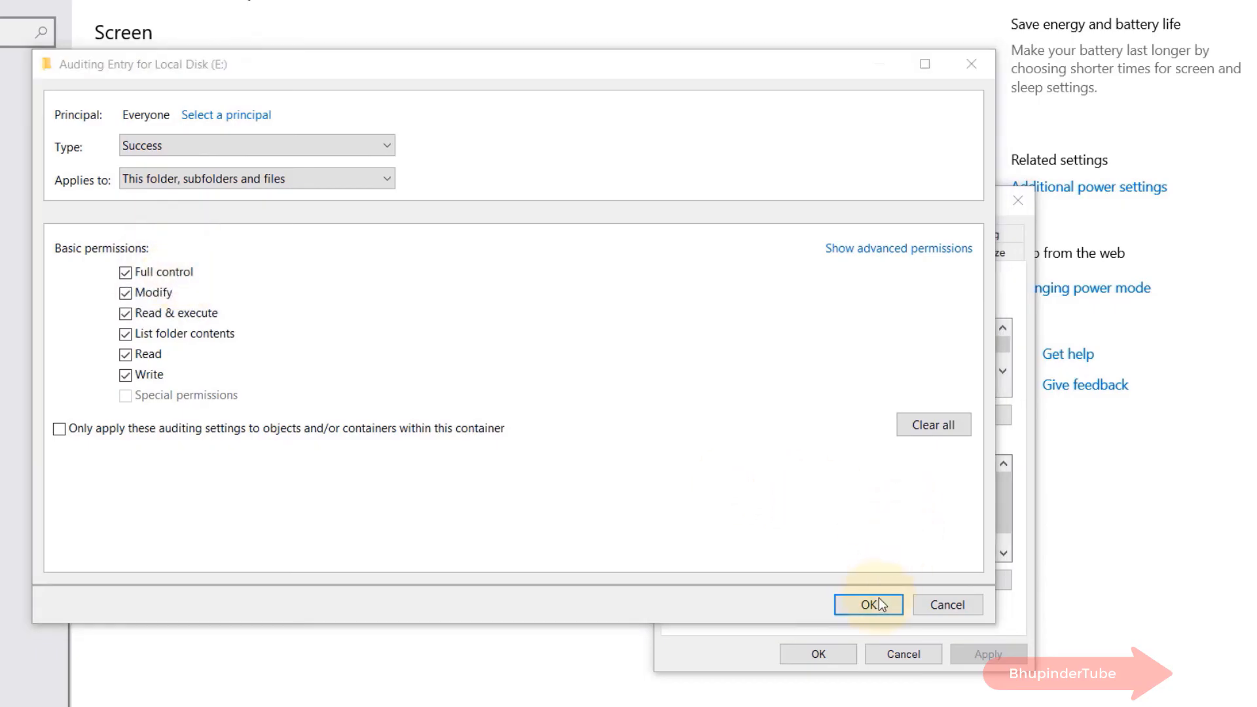
left_click(870, 605)
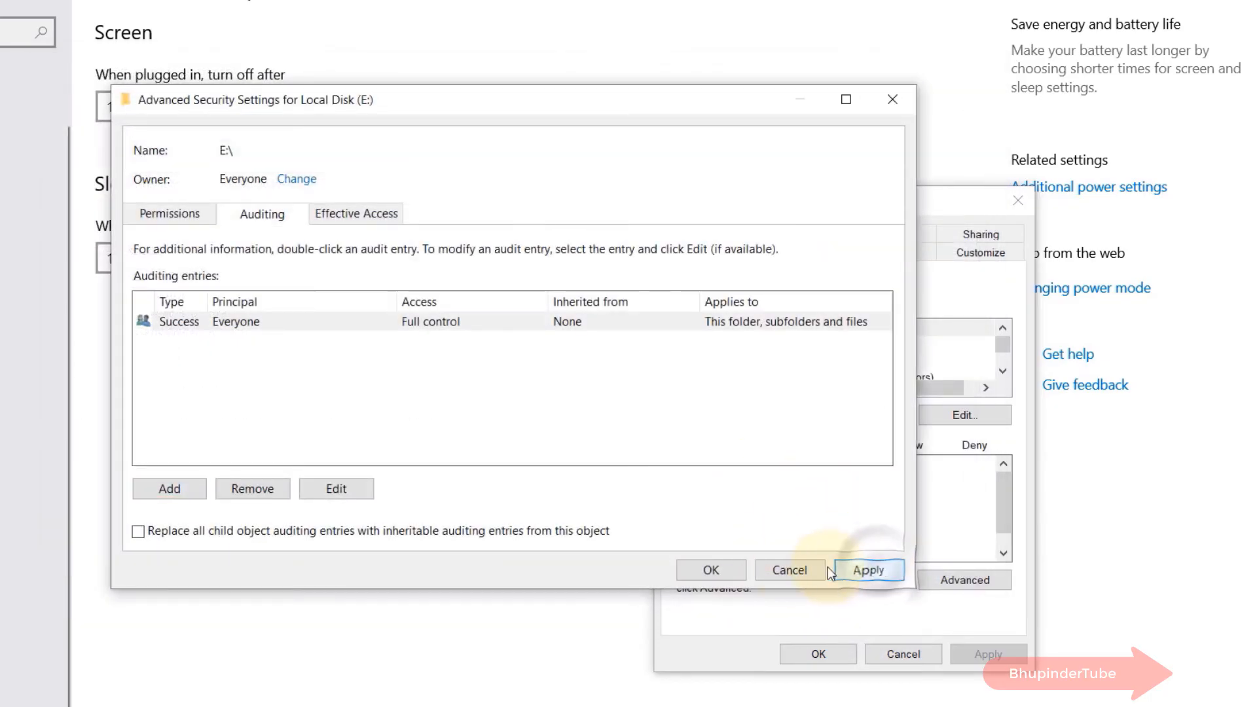
left_click(869, 569)
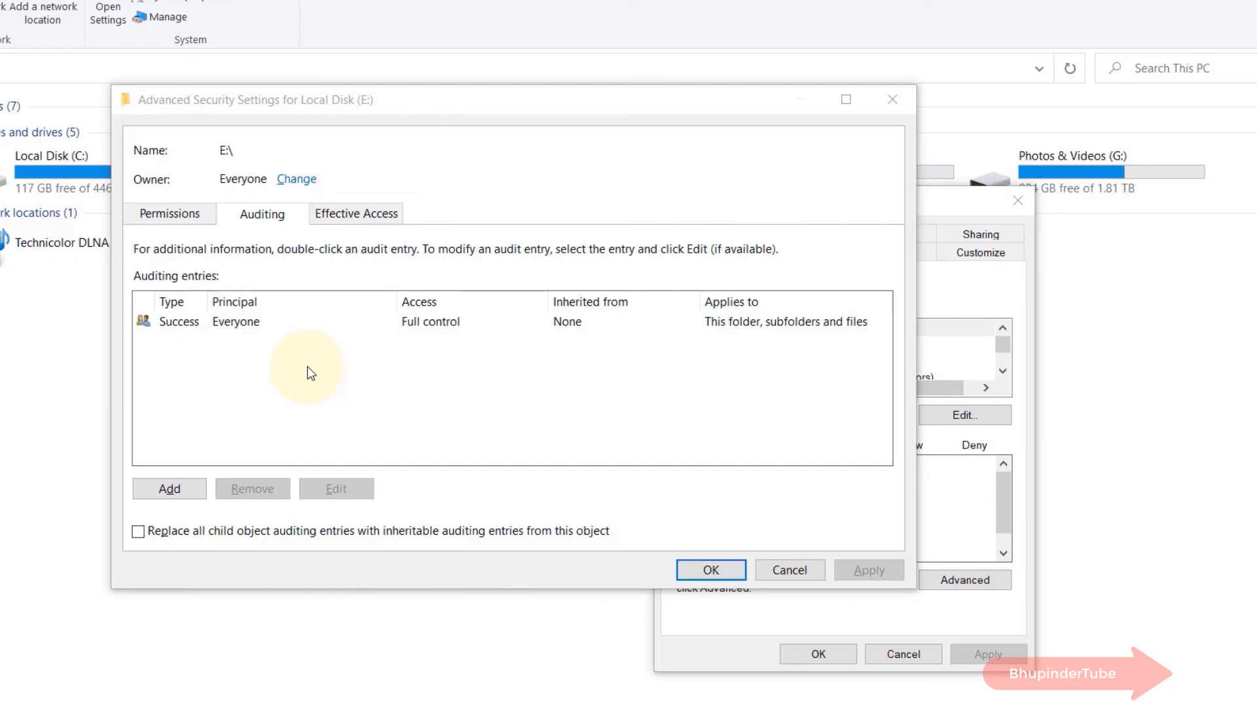
mouse_move(743, 398)
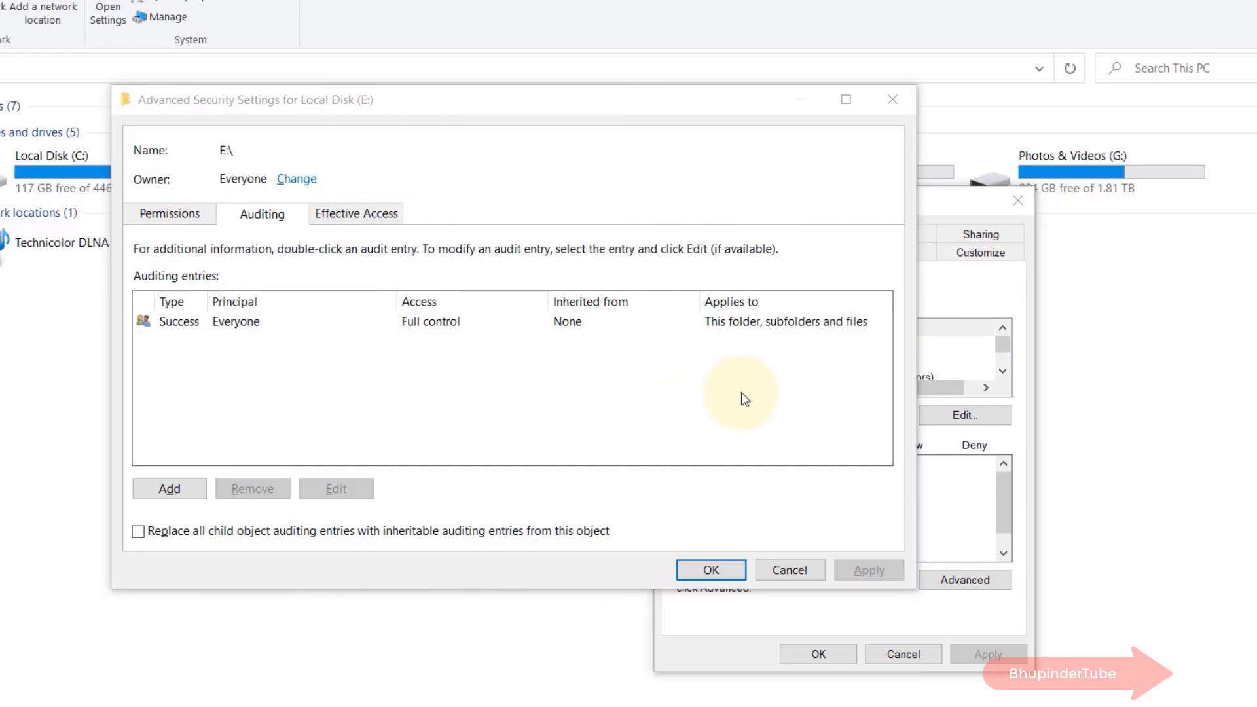
mouse_move(762, 341)
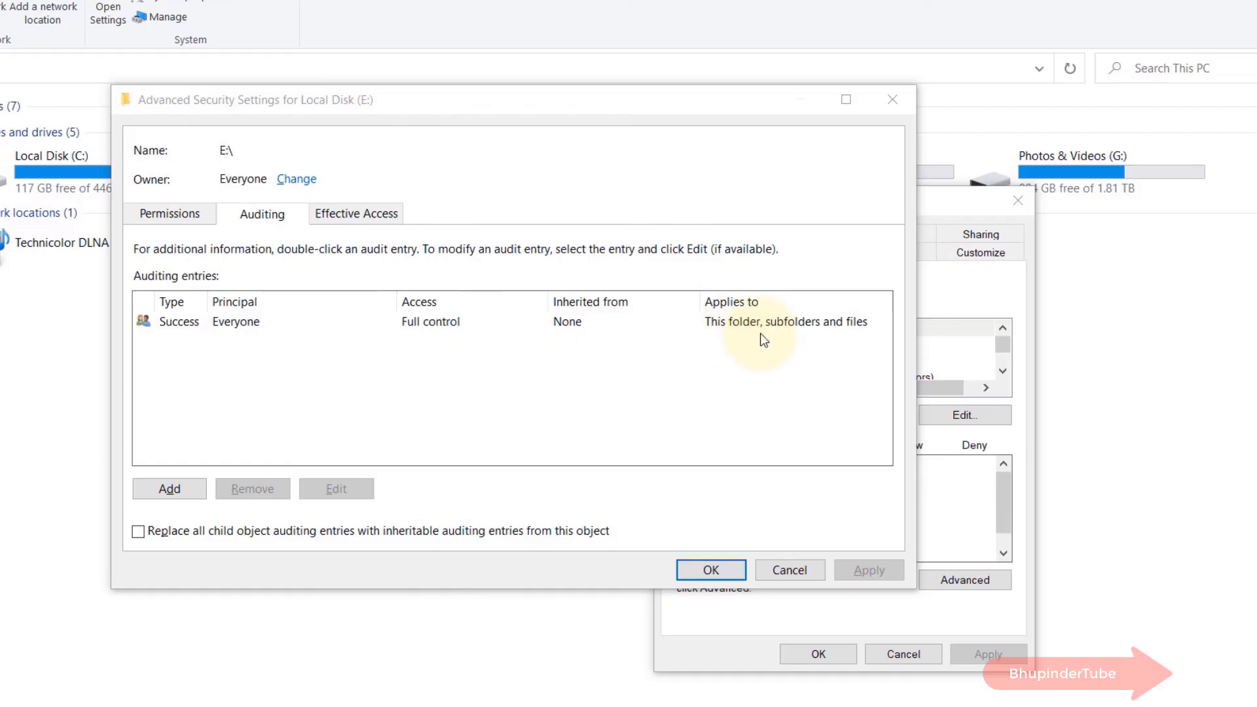
mouse_move(808, 341)
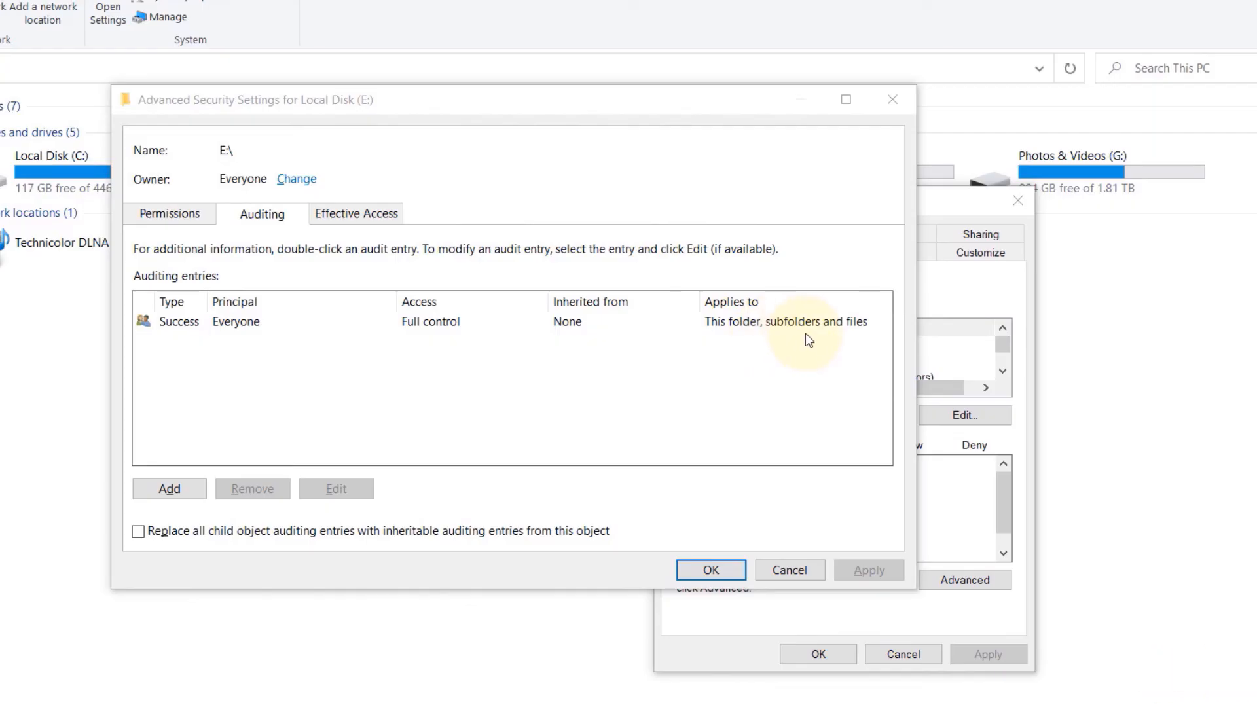
mouse_move(354, 351)
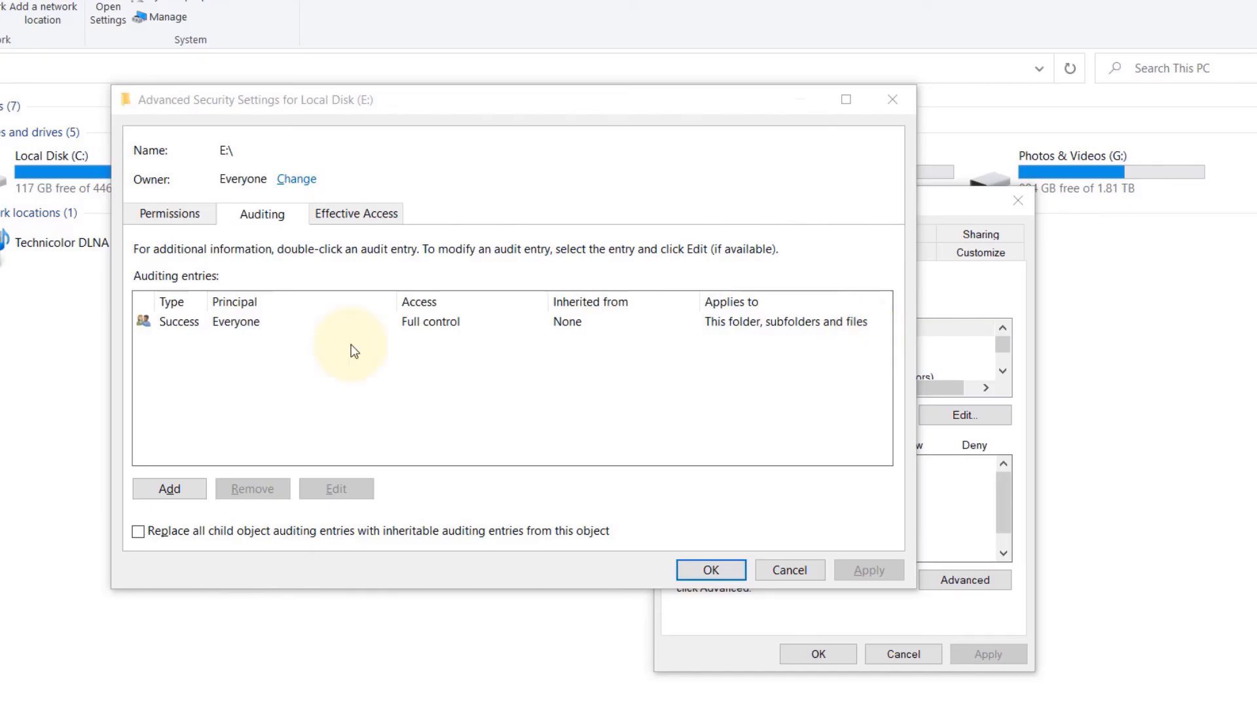
mouse_move(273, 338)
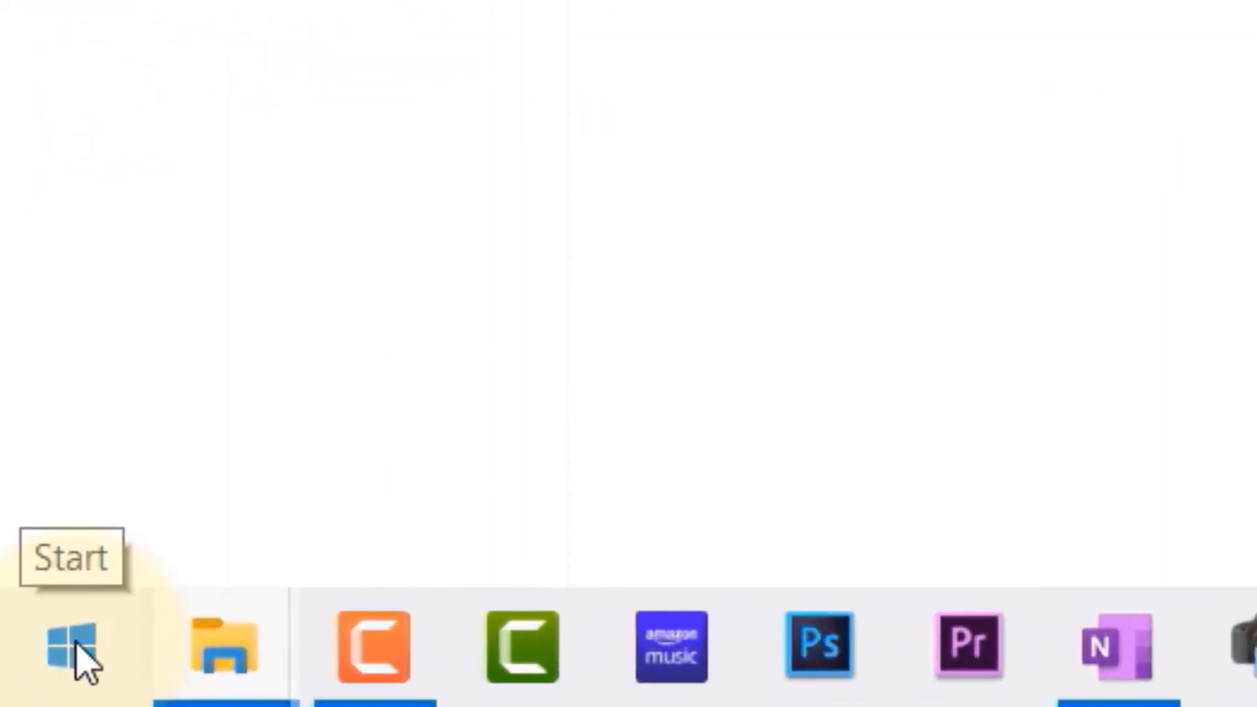
Restart the PC from the Start menu's Power options
left_click(70, 652)
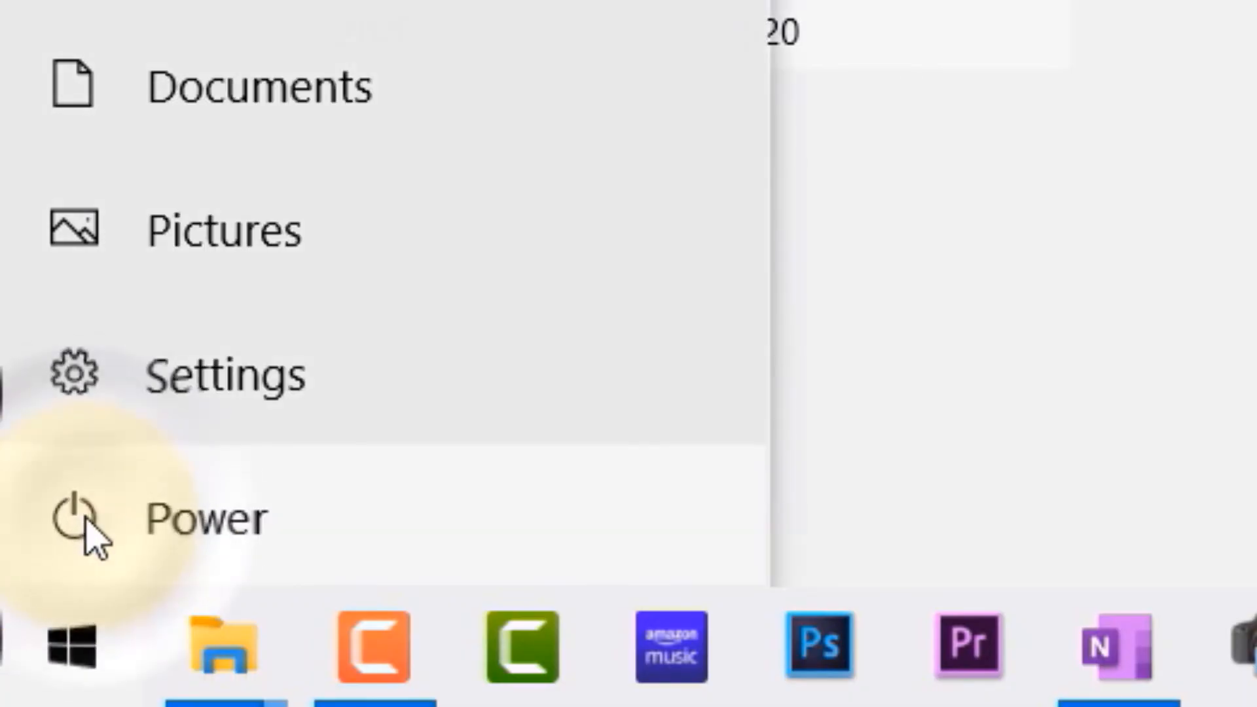
left_click(78, 524)
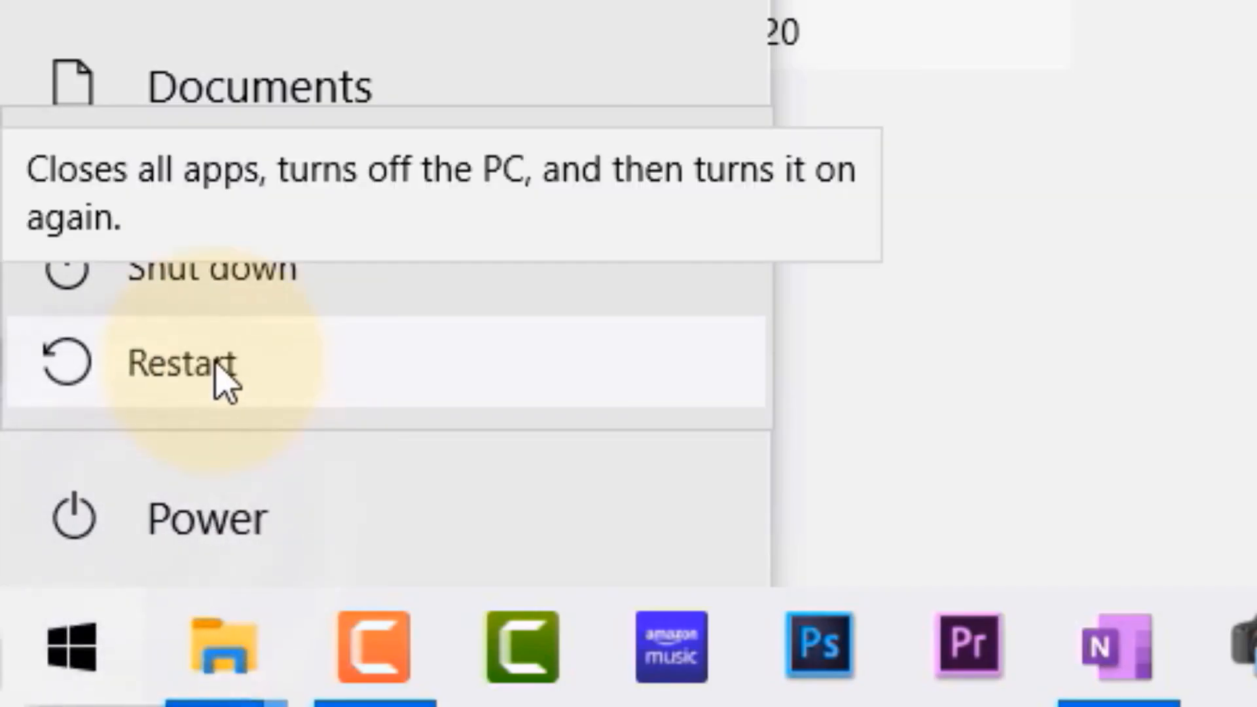
mouse_move(317, 401)
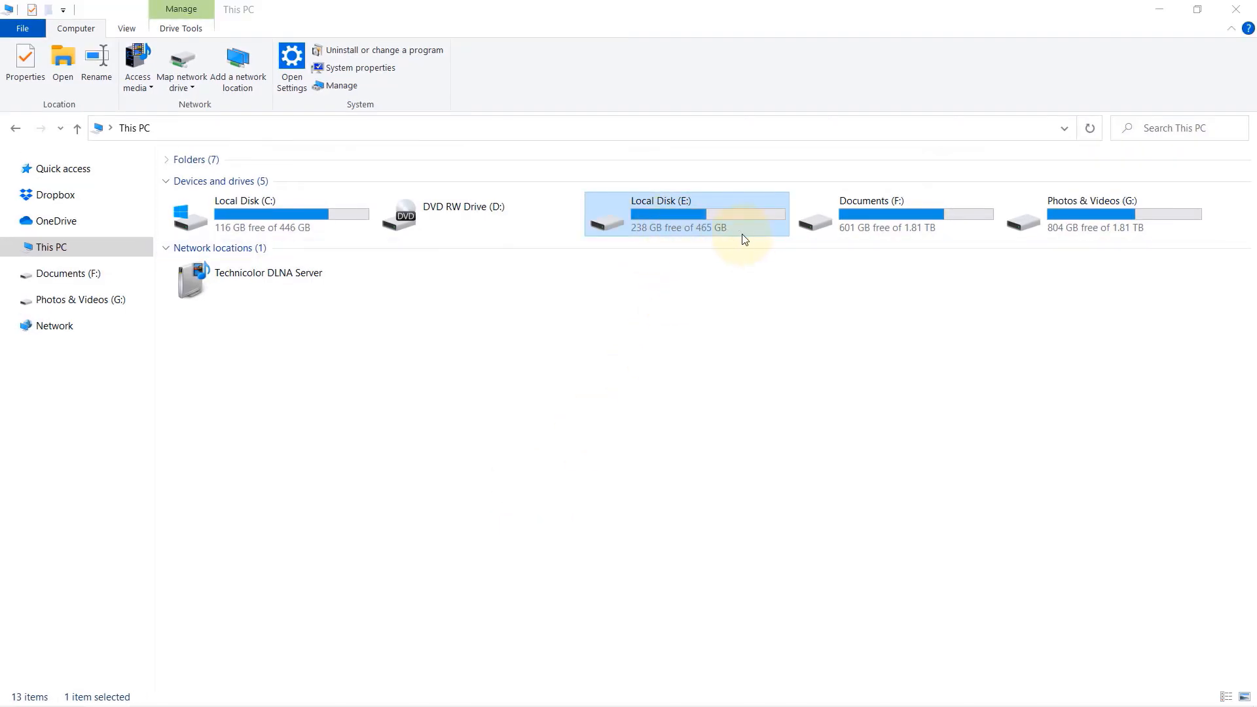
mouse_move(761, 234)
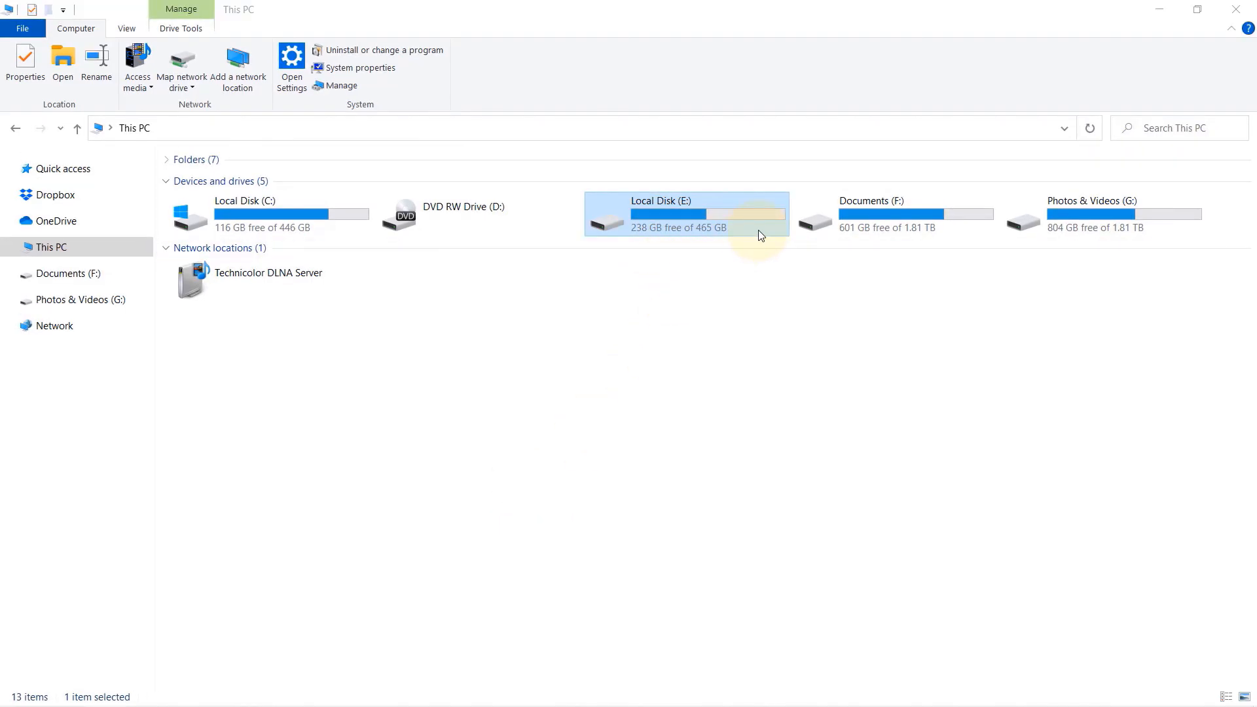